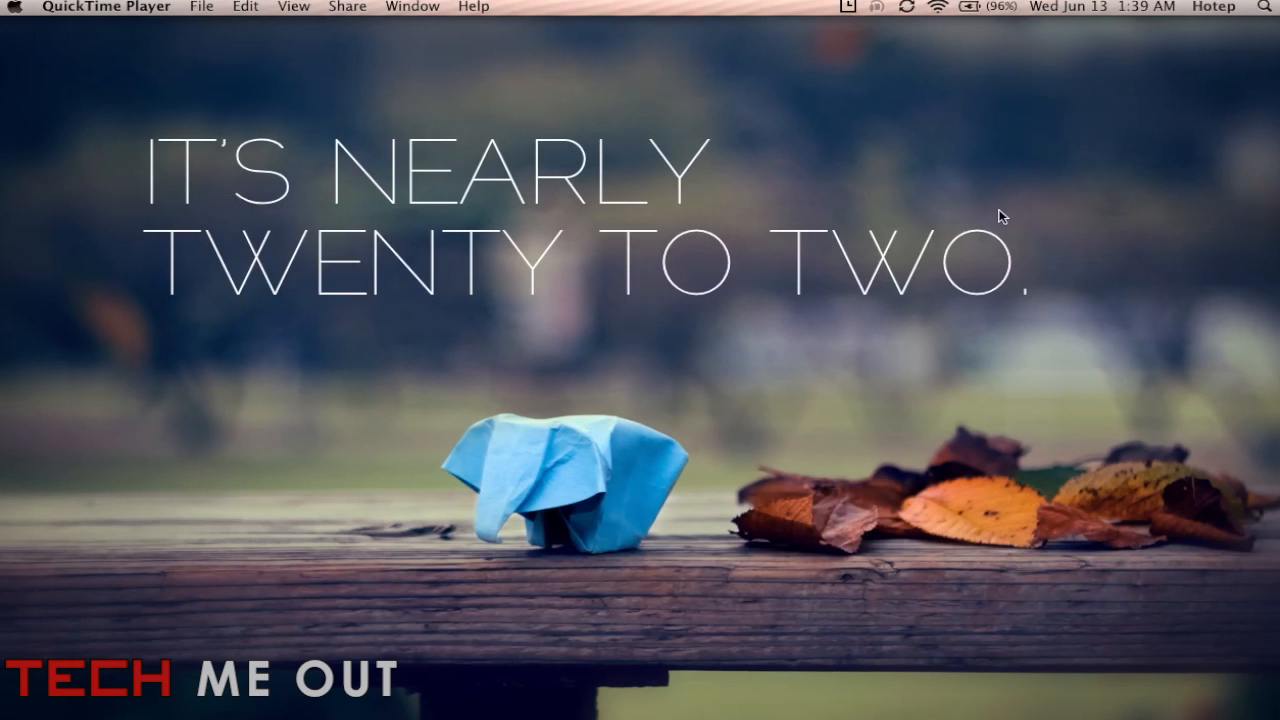
mouse_move(1052, 474)
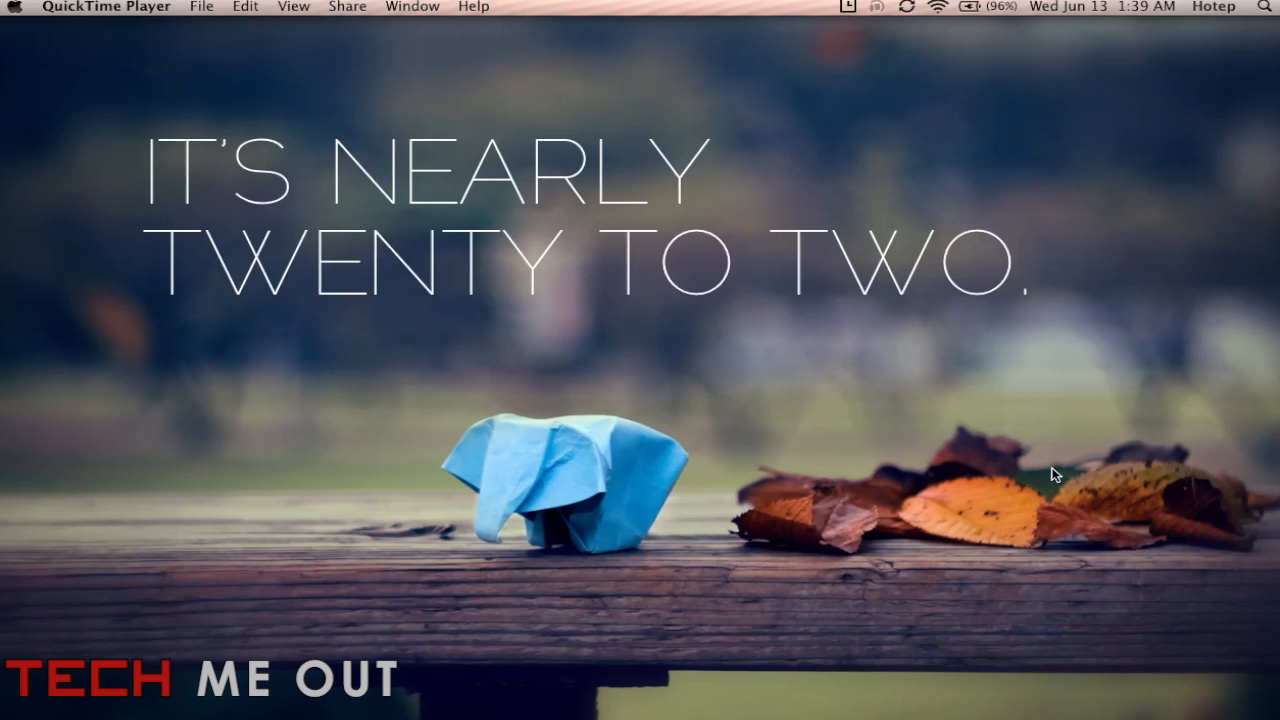
mouse_move(980, 480)
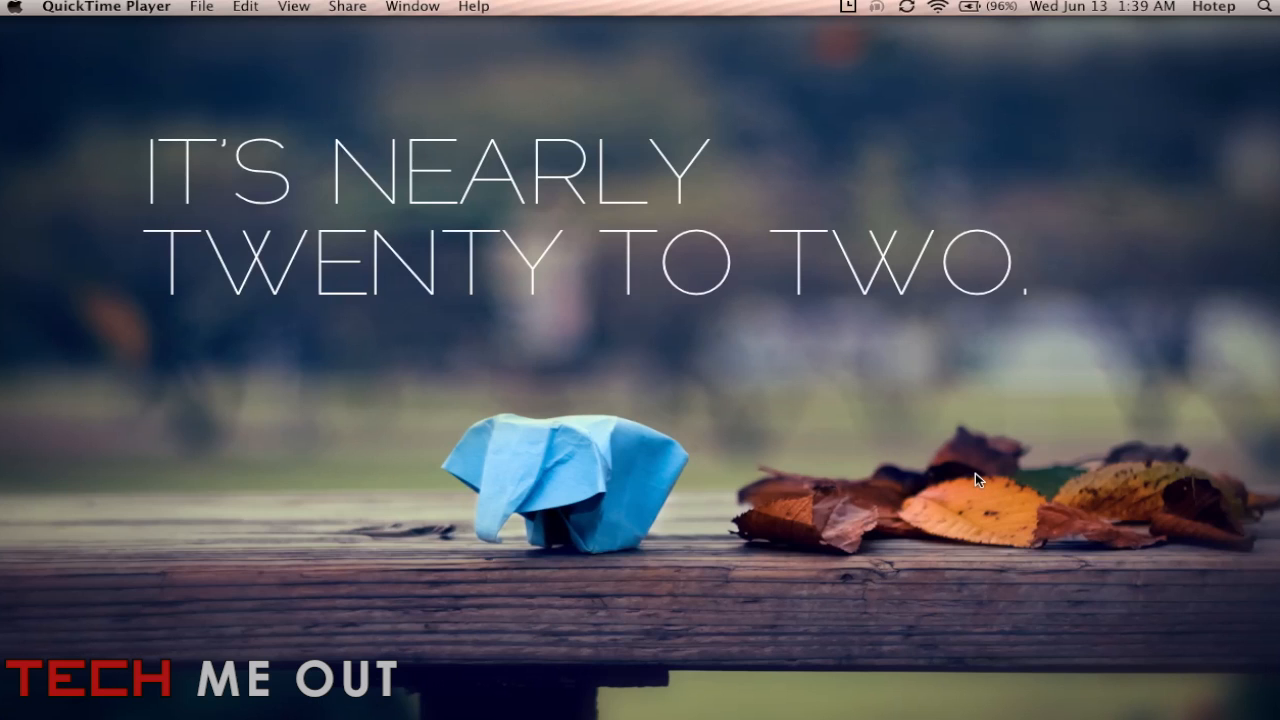
mouse_move(966, 522)
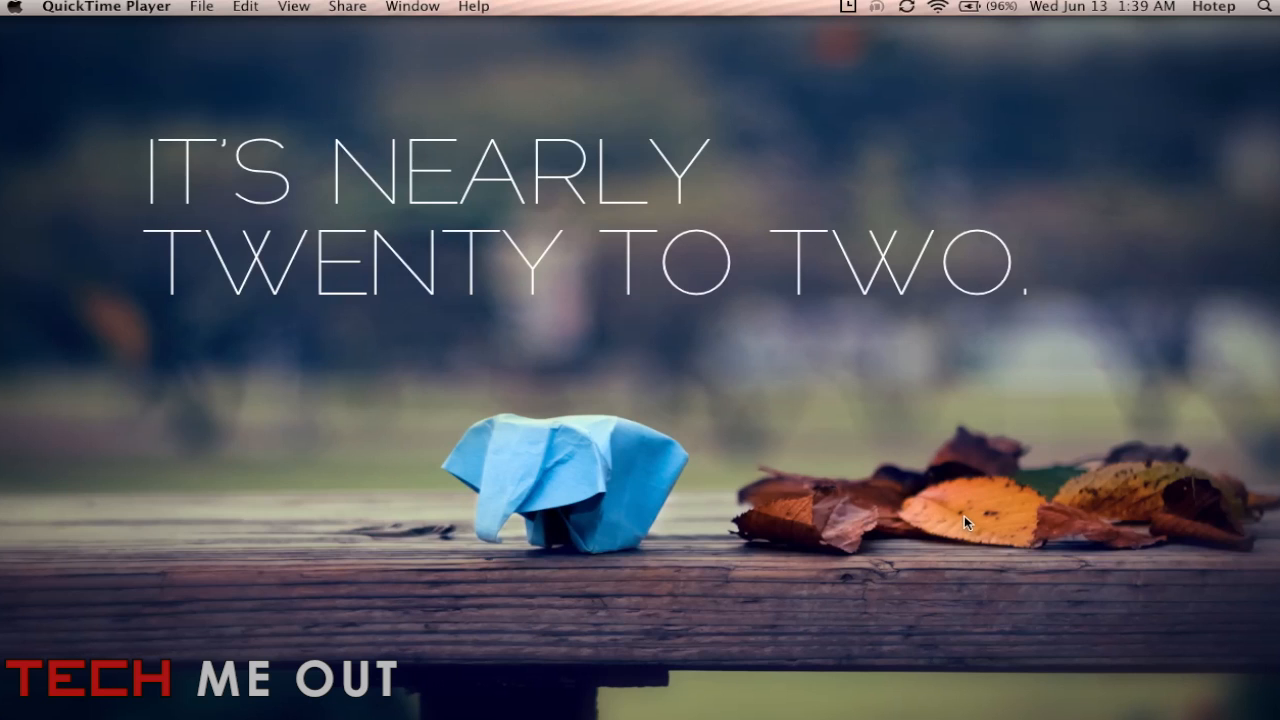
mouse_move(1120, 452)
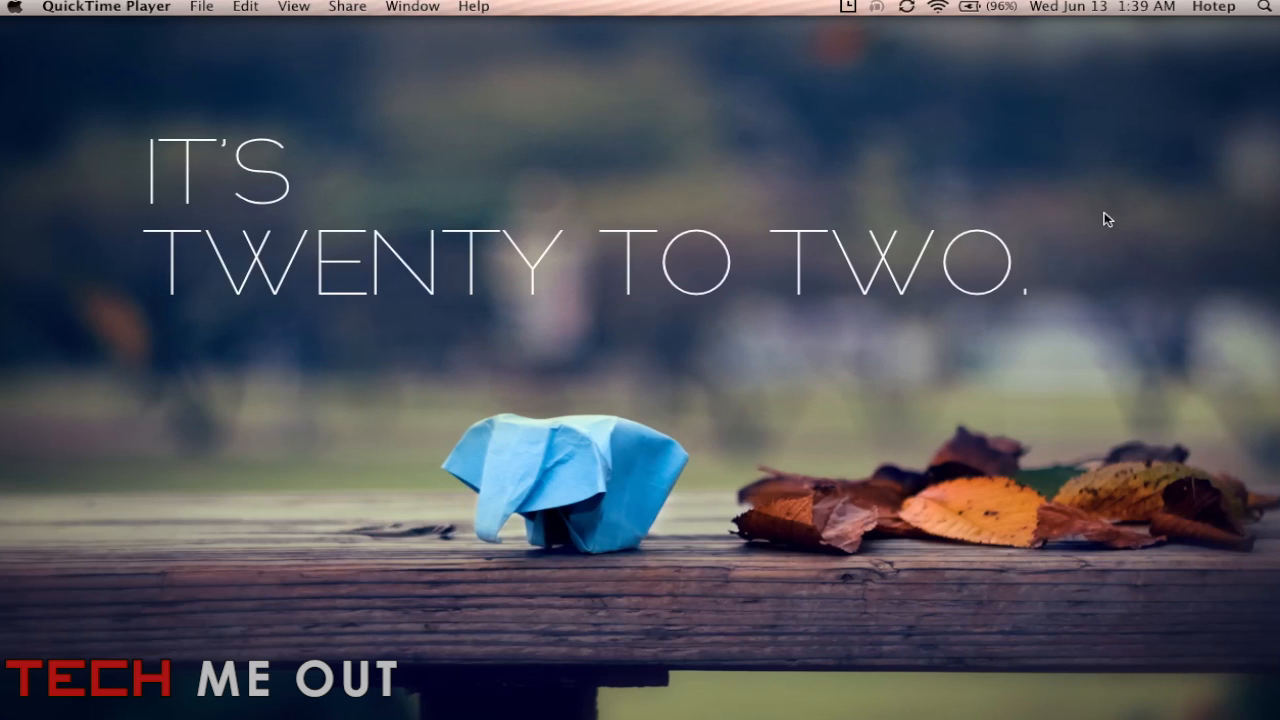
mouse_move(1120, 216)
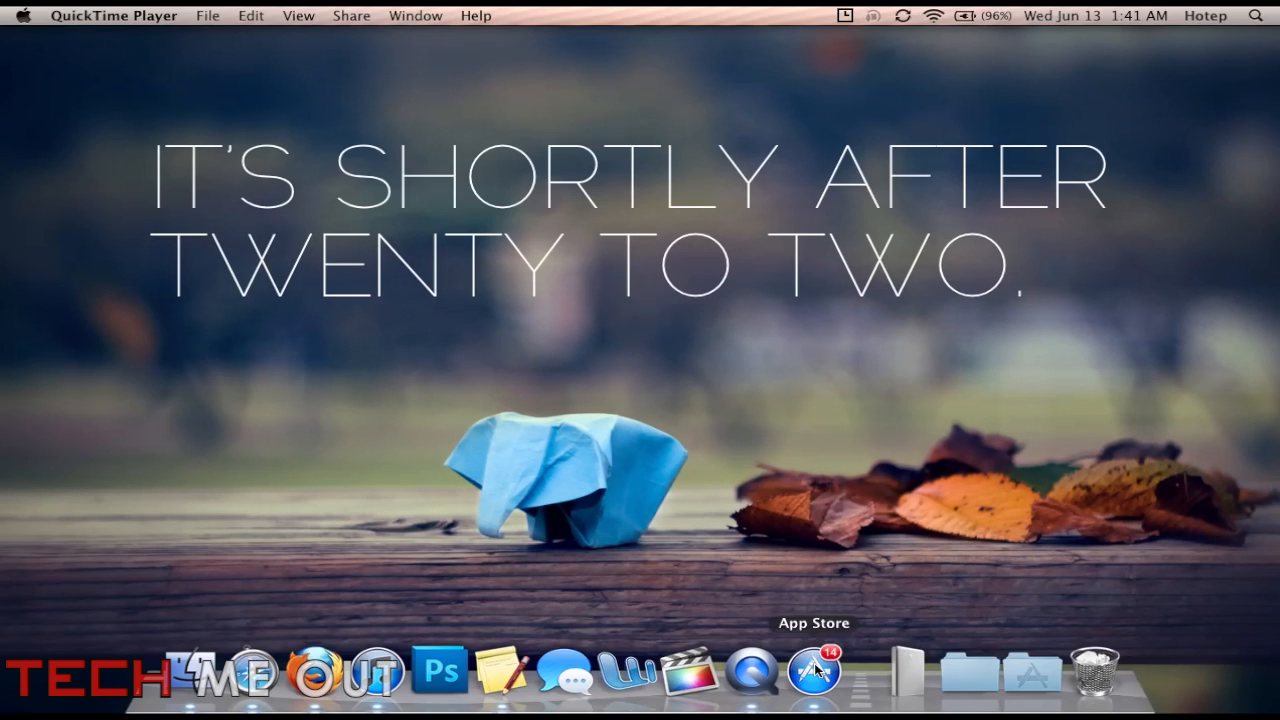
Browse the TICKE-TACK App Store page, scrolling through its screenshots and details.
click(814, 668)
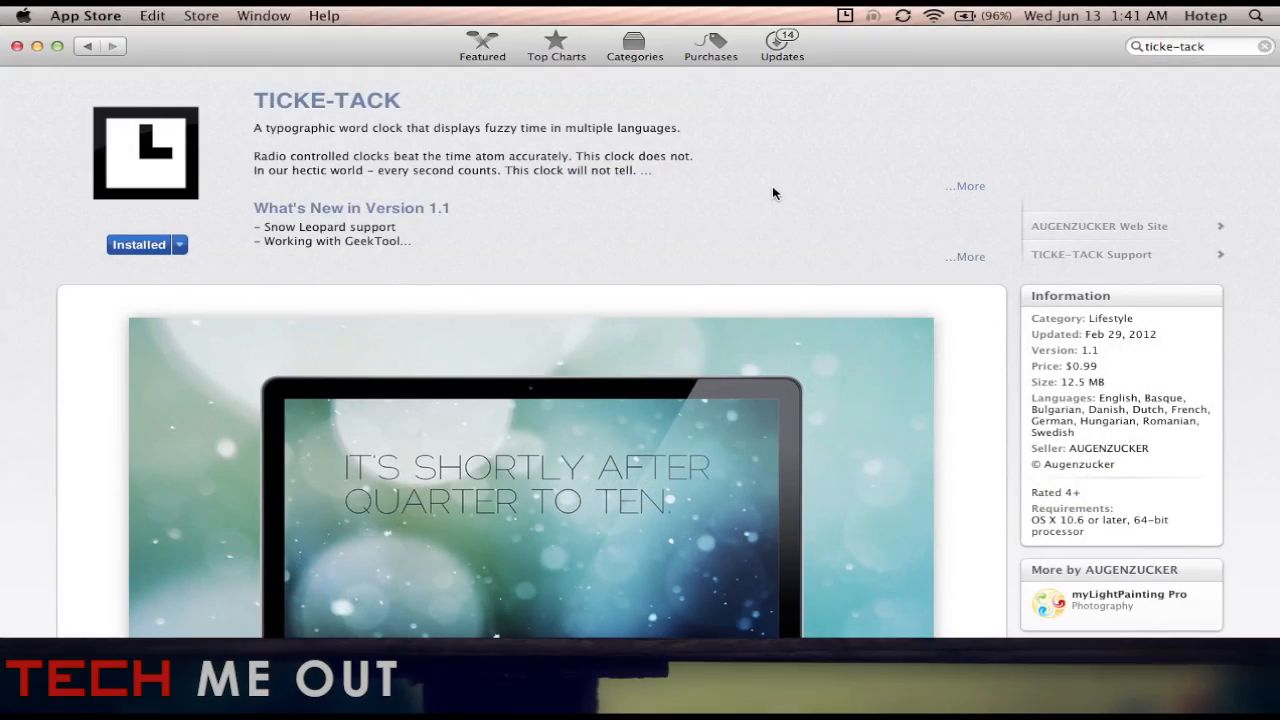
scroll(down, 3)
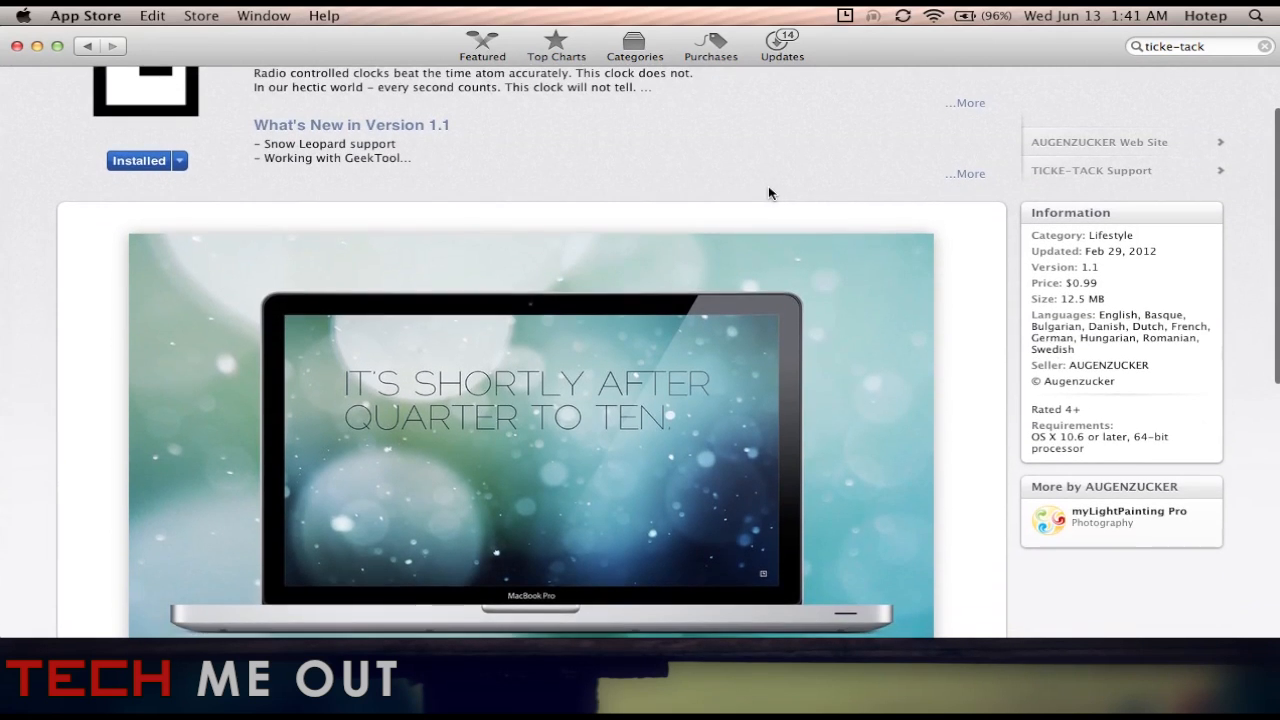
scroll(down, 3)
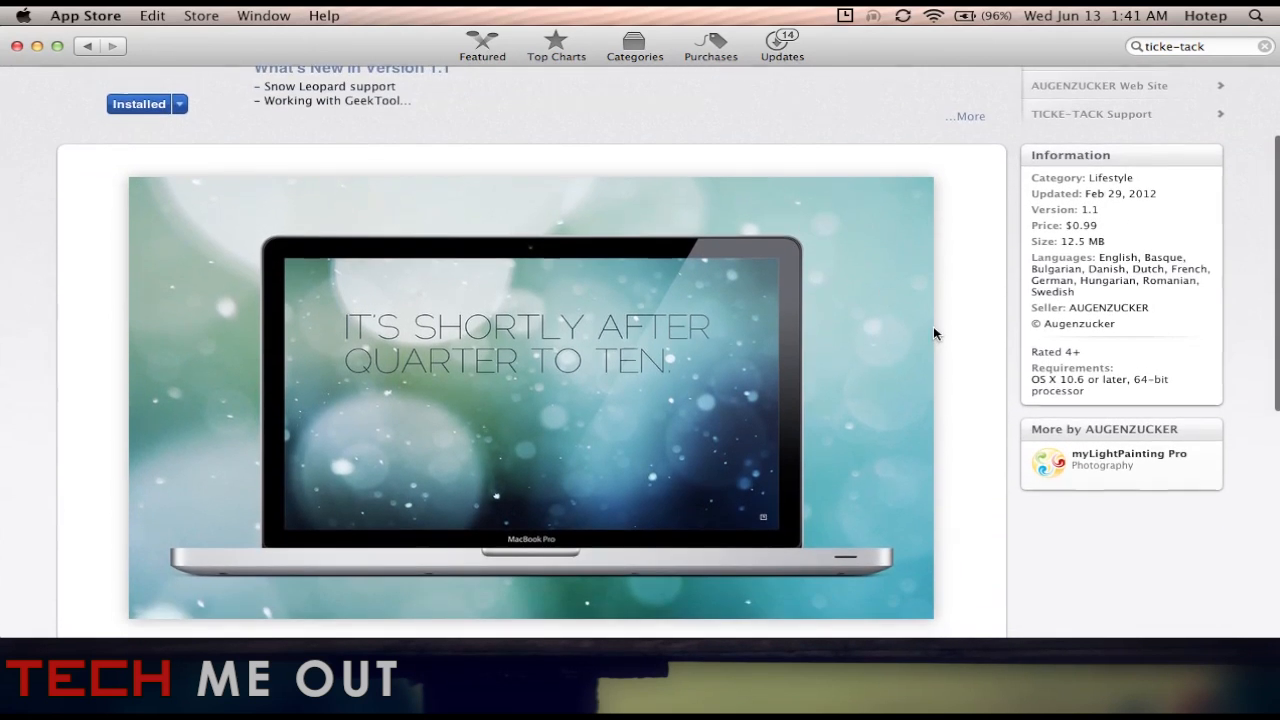
scroll(down, 3)
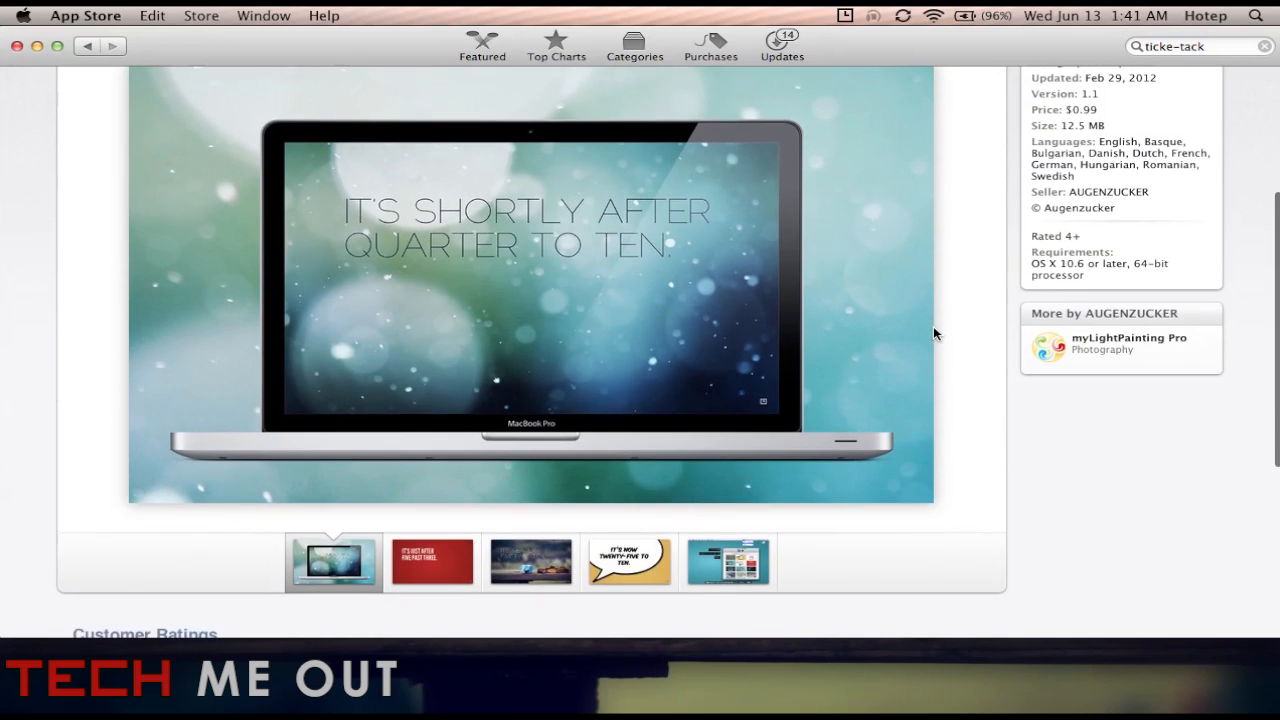
scroll(down, 3)
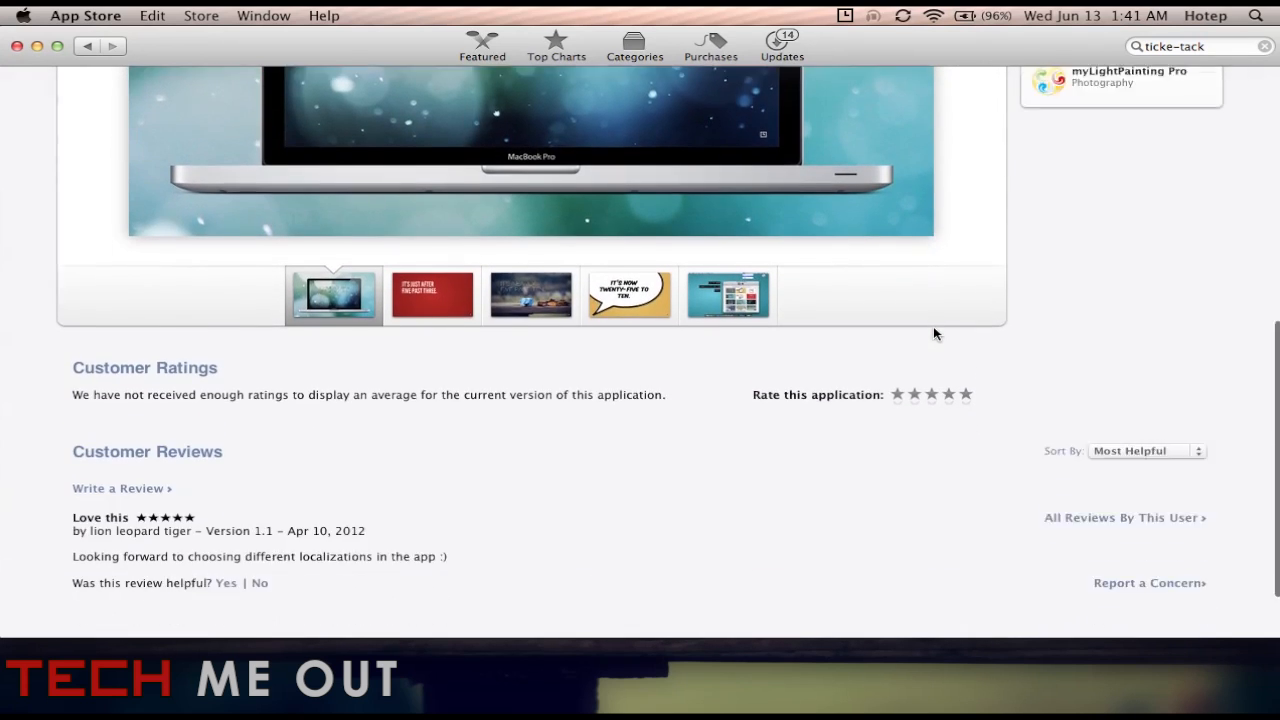
scroll(up, 3)
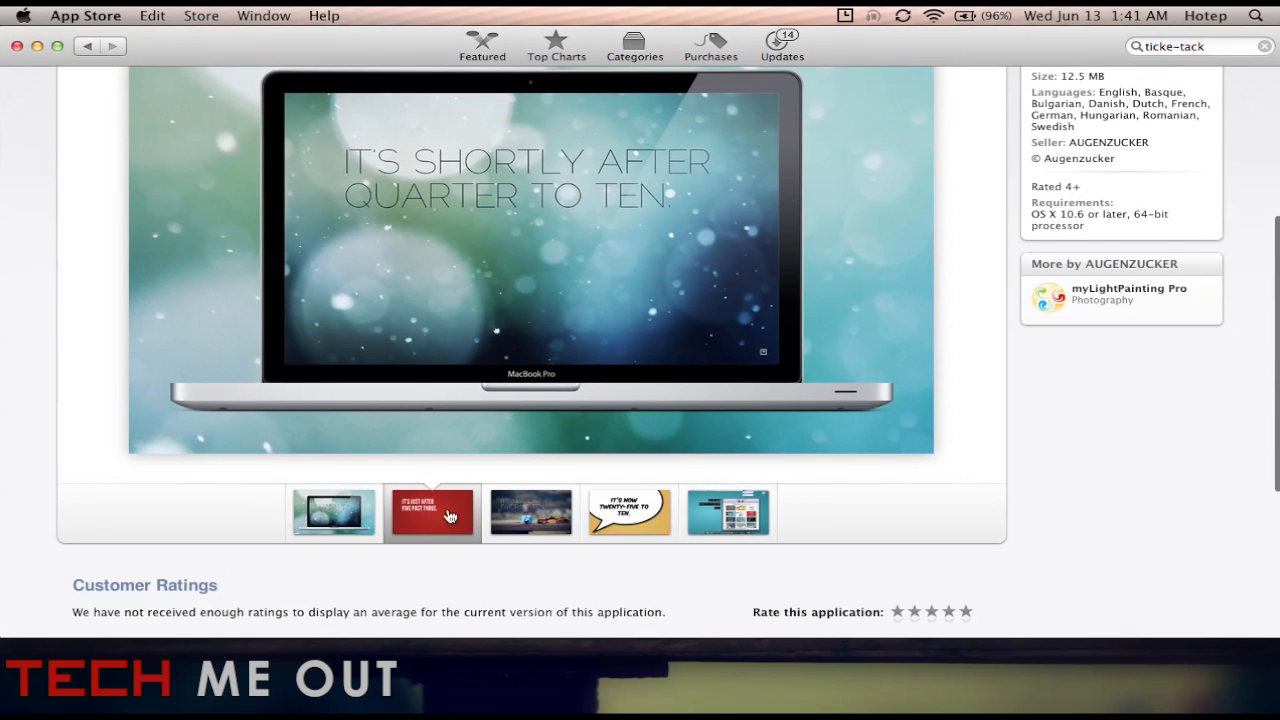
Show the preferences screenshot in the TICKE-TACK gallery and return to the top.
click(532, 512)
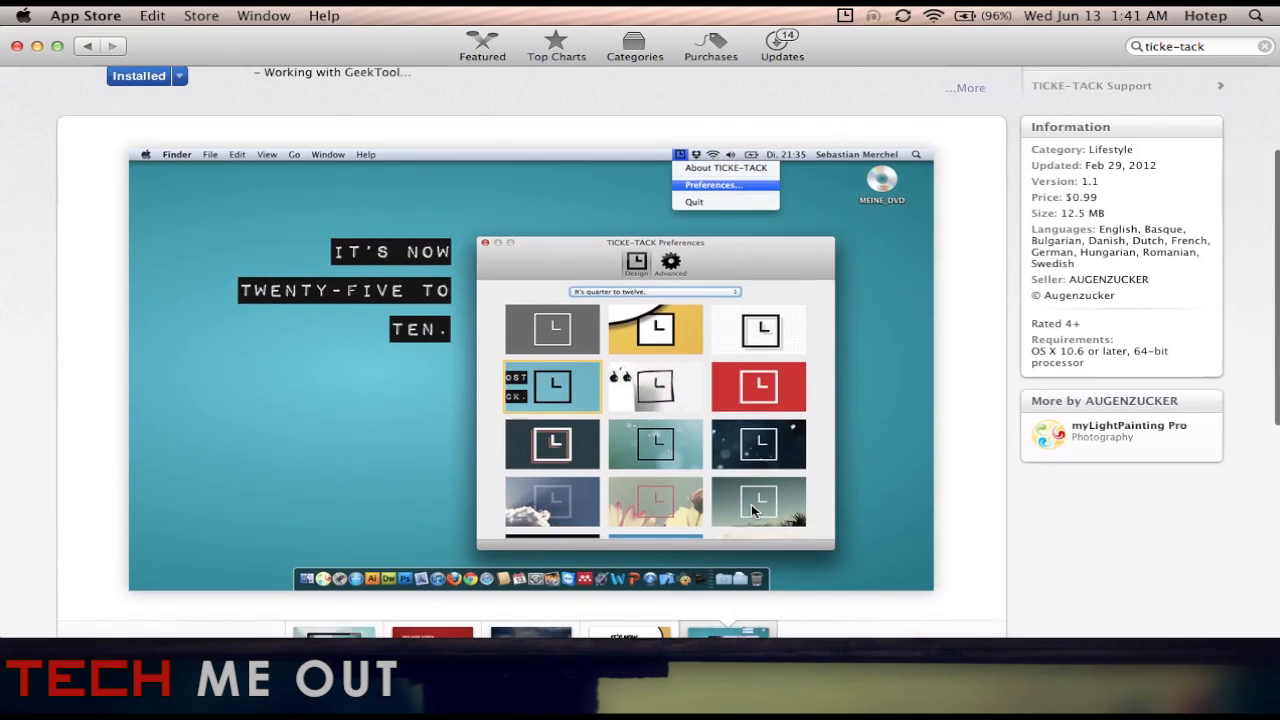
scroll(up, 3)
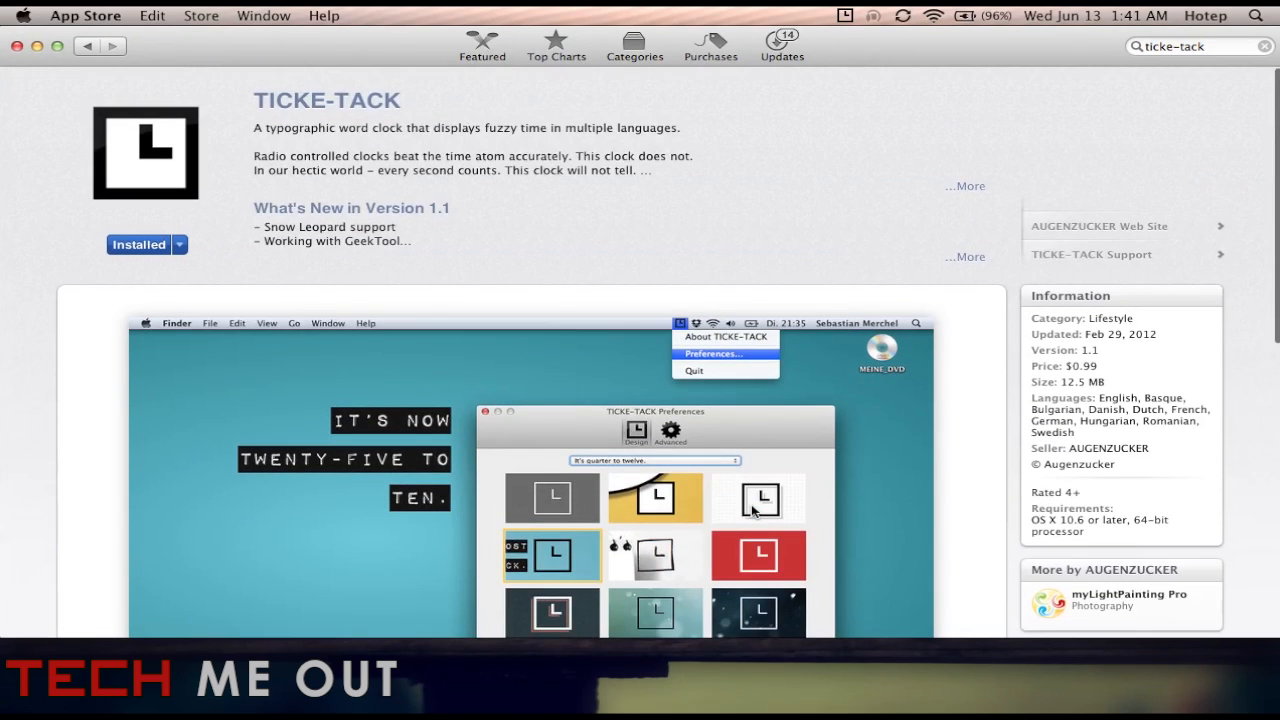
mouse_move(650, 56)
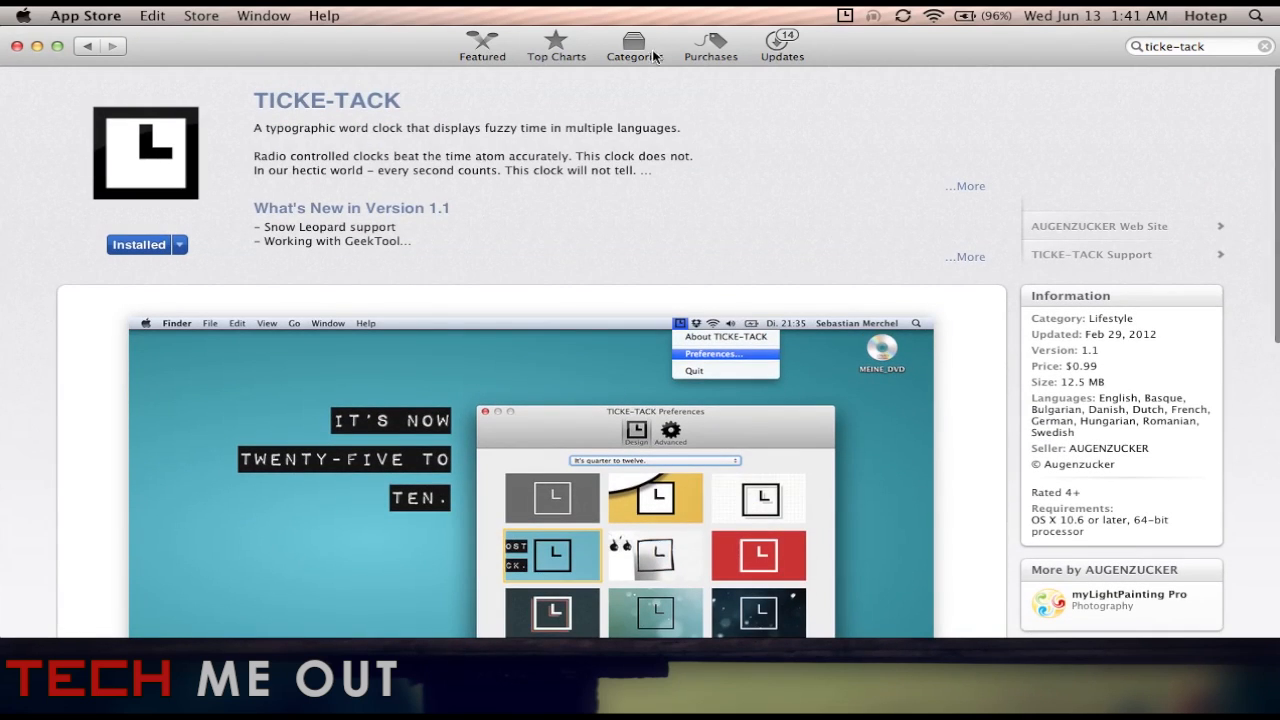
mouse_move(956, 188)
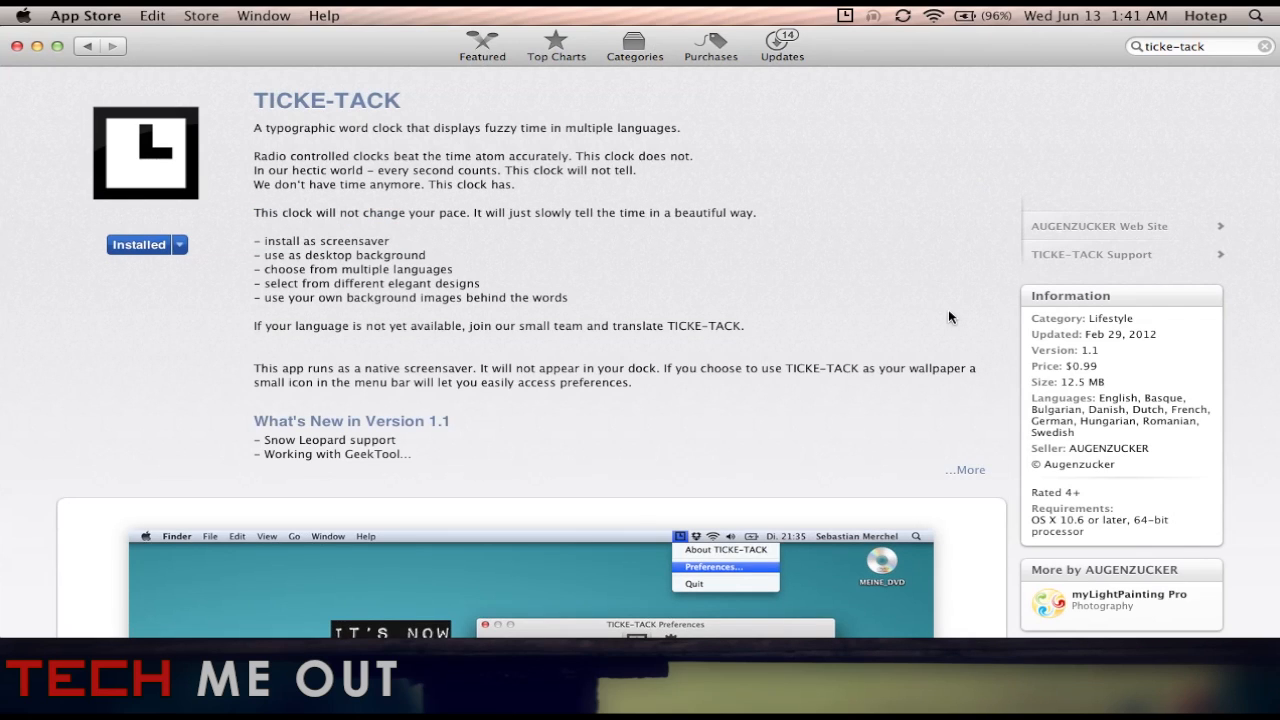
mouse_move(278, 278)
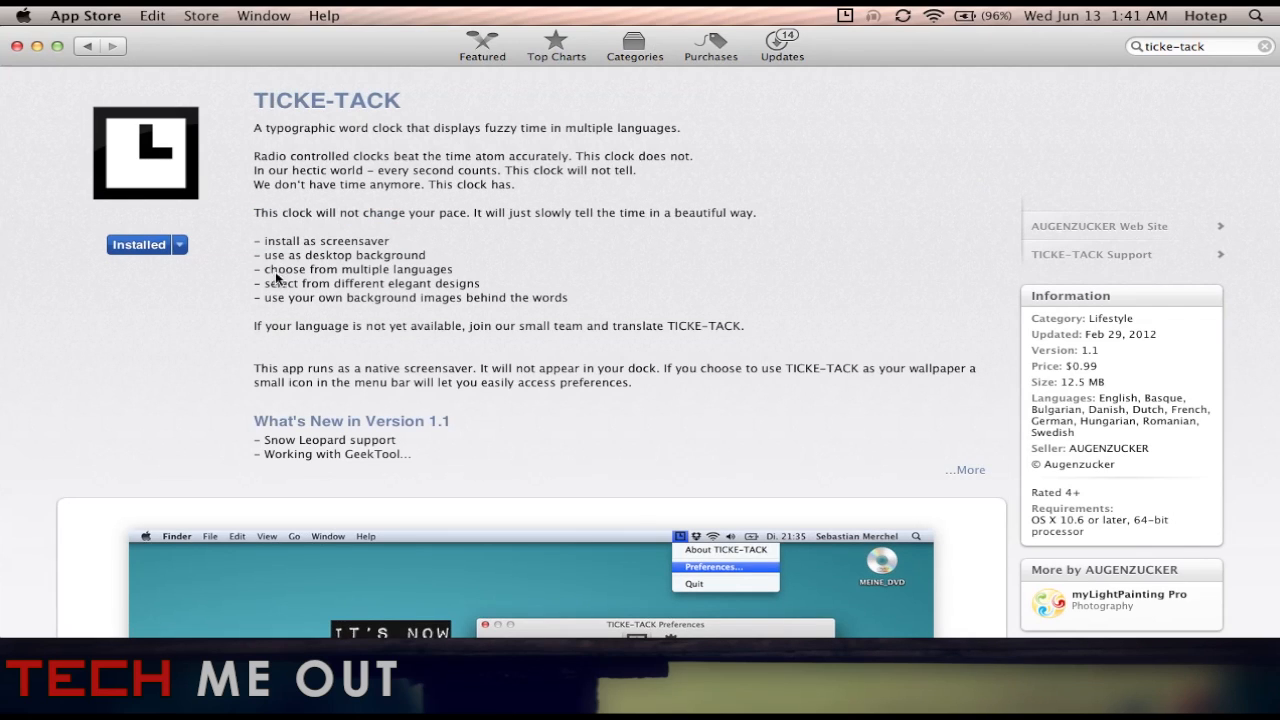
mouse_move(322, 468)
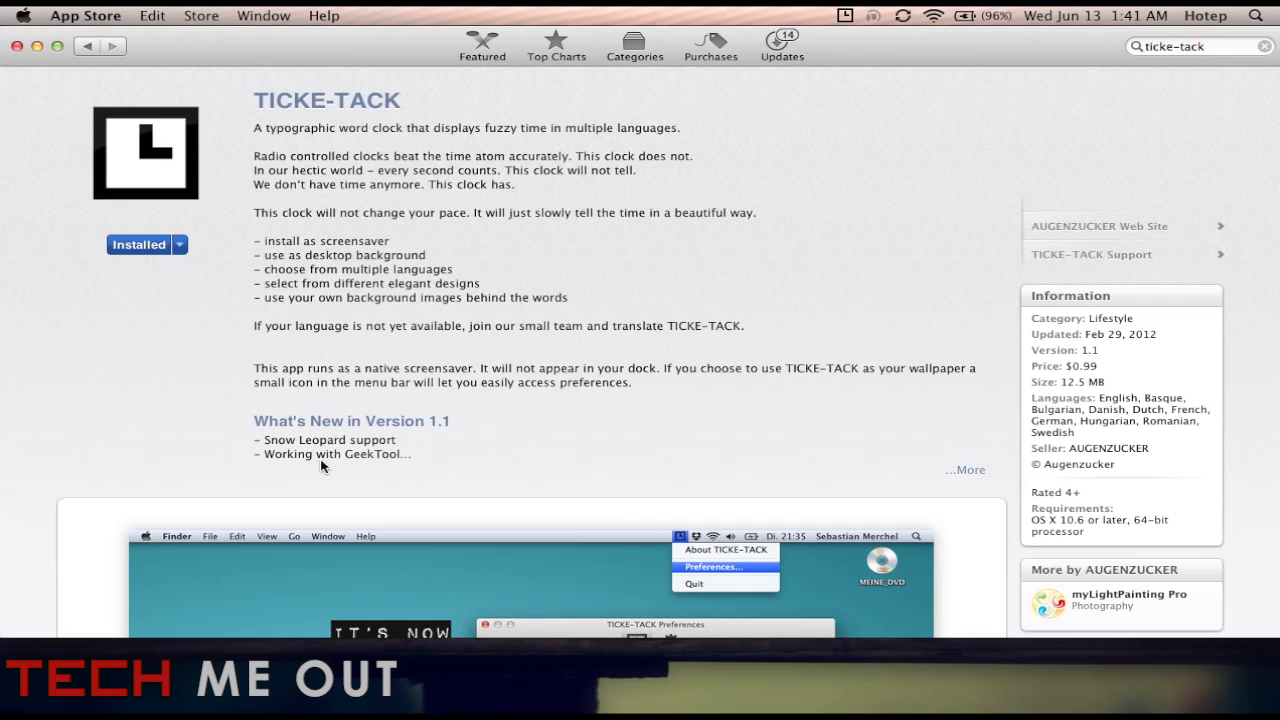
mouse_move(280, 250)
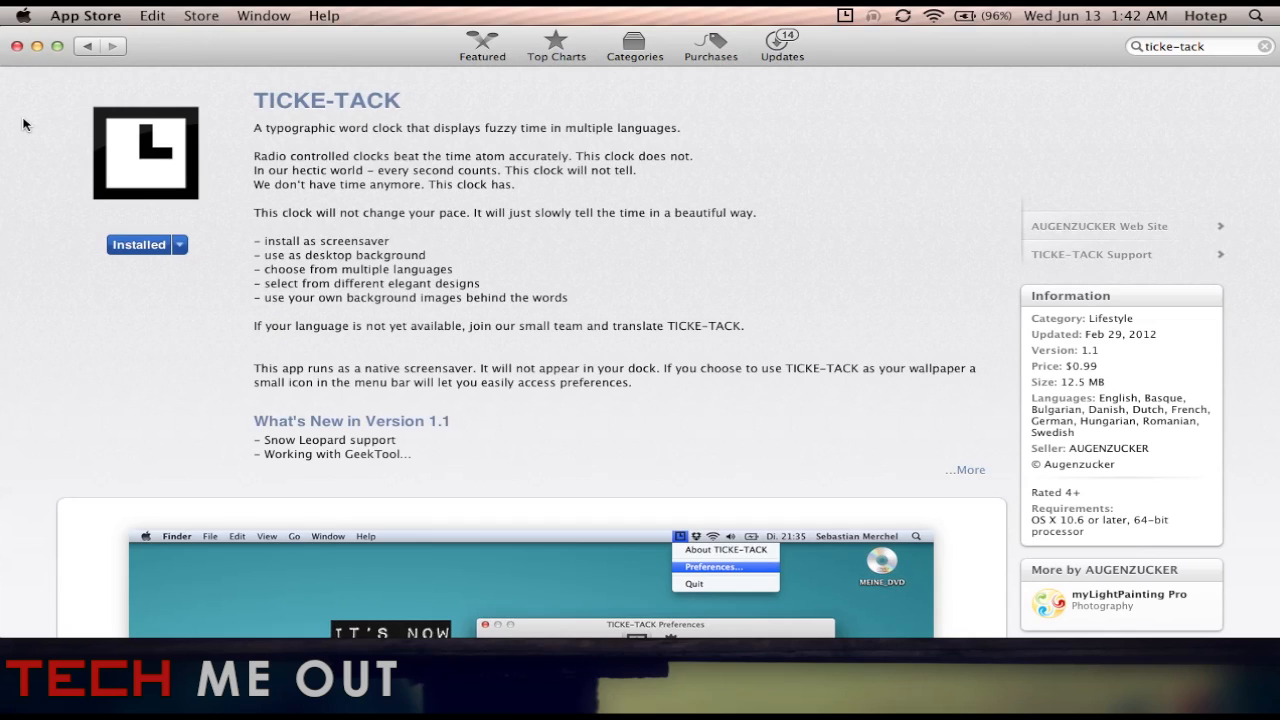
mouse_move(36, 46)
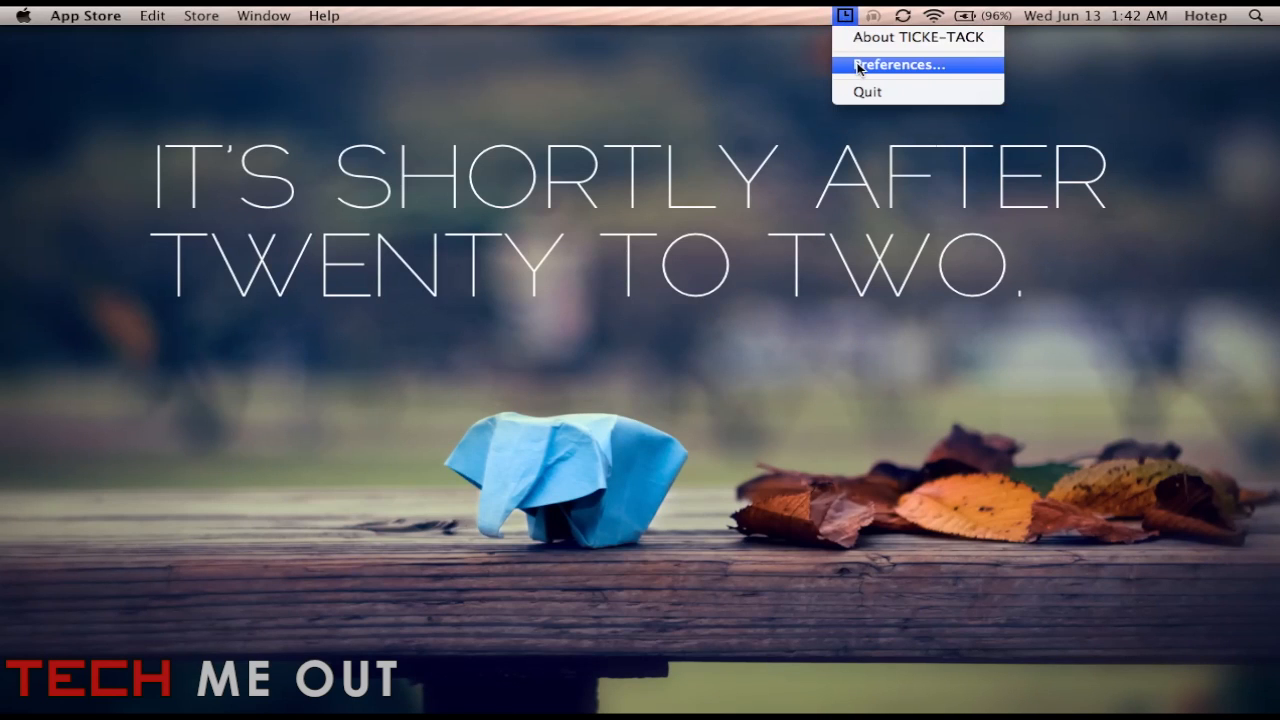
Show the Design grid of clock styles in TICKE-TACK Preferences from the menu bar icon.
click(900, 64)
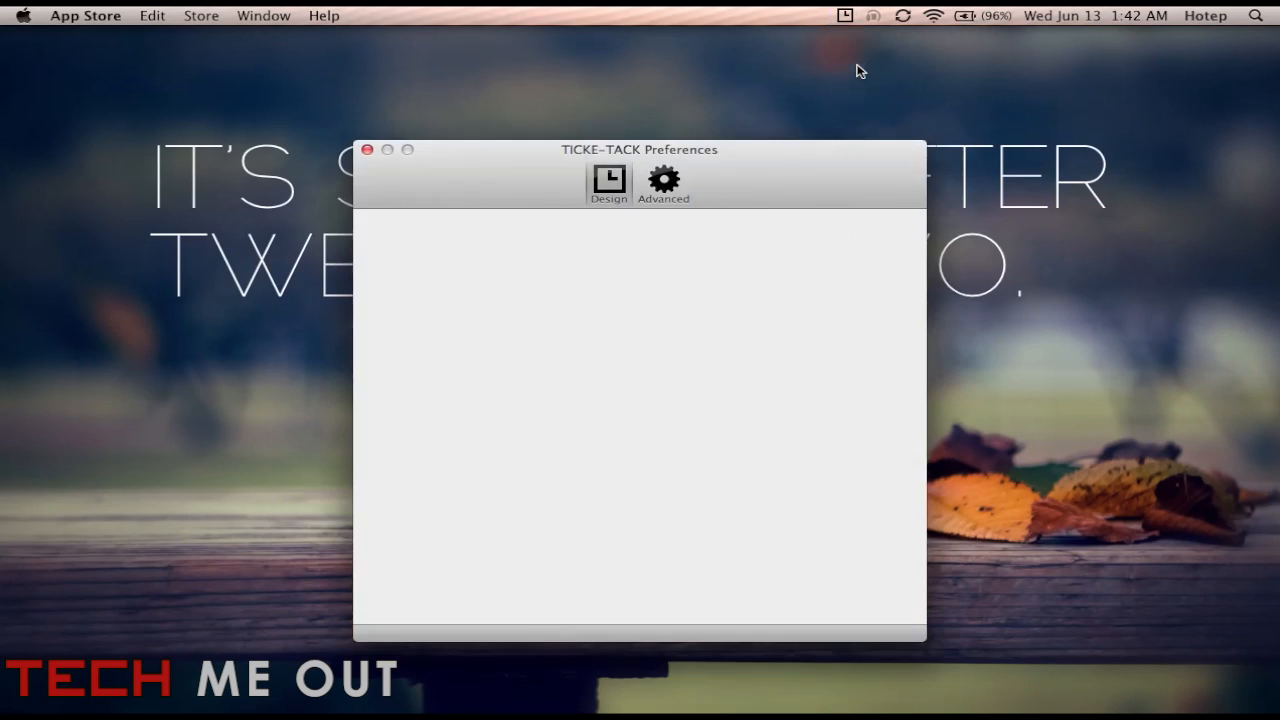
click(608, 184)
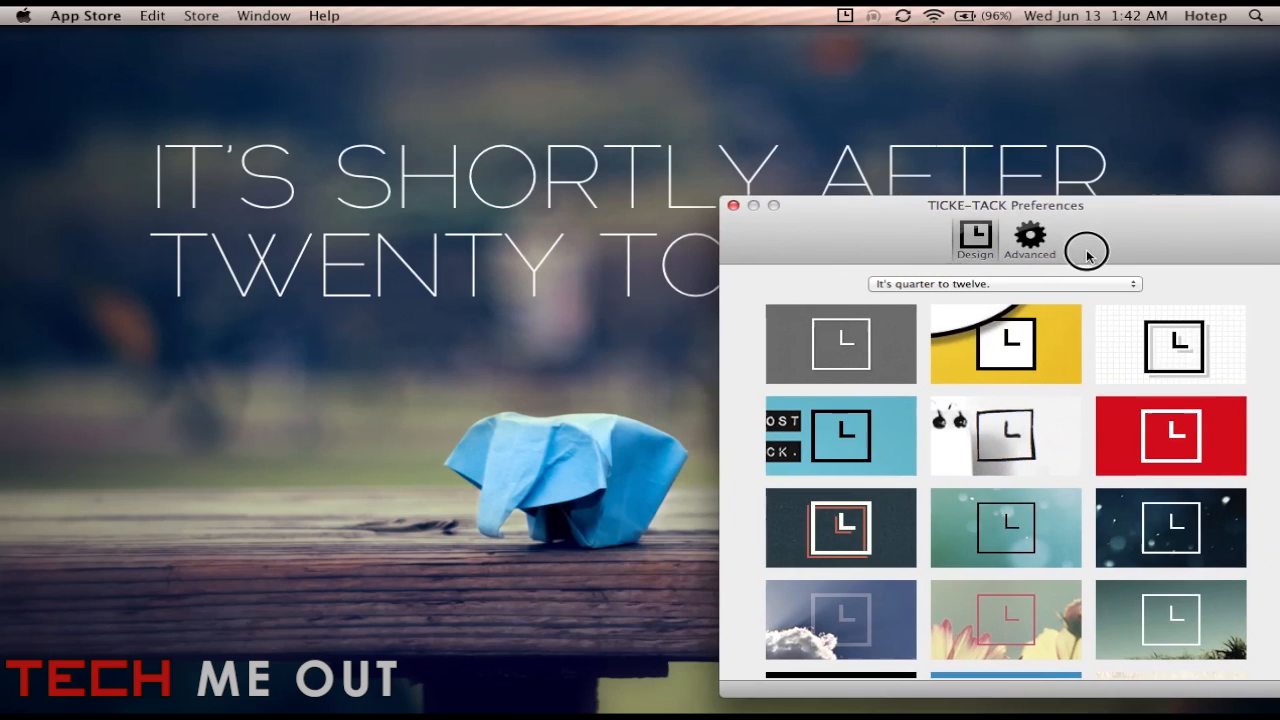
Move the Preferences window aside and show the clock language list with English kept.
drag(1004, 204, 1072, 176)
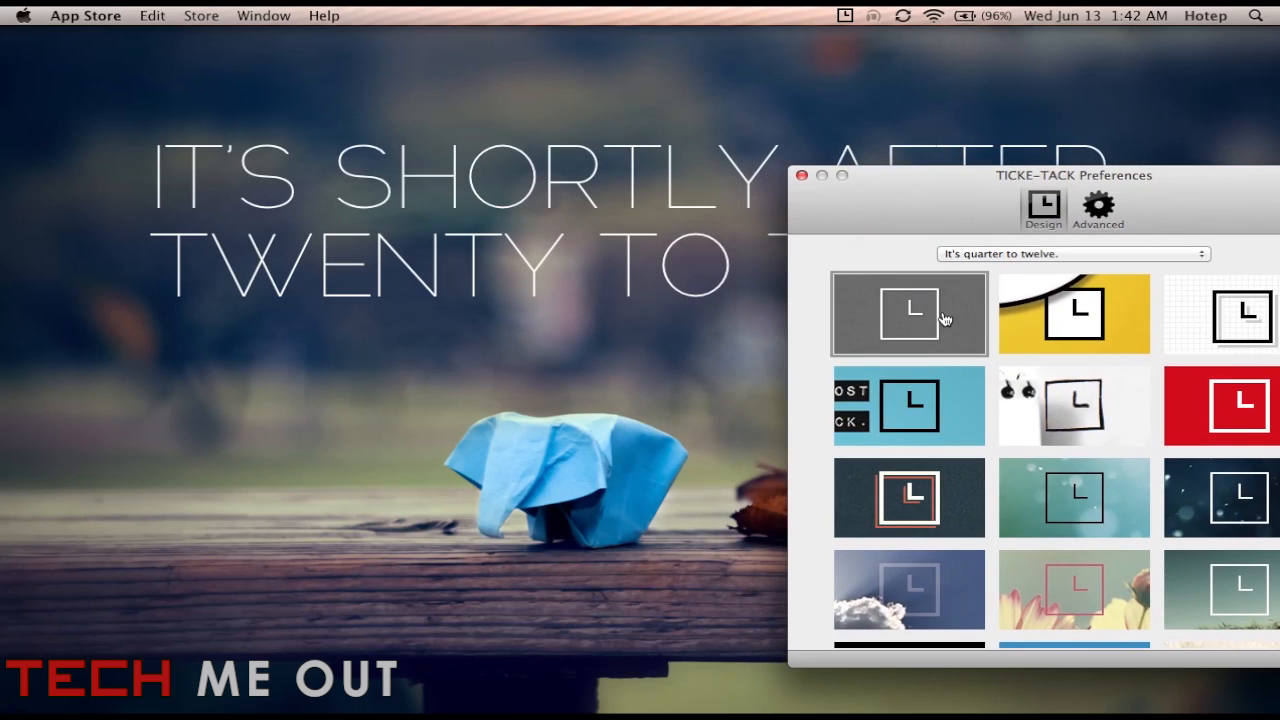
click(1070, 252)
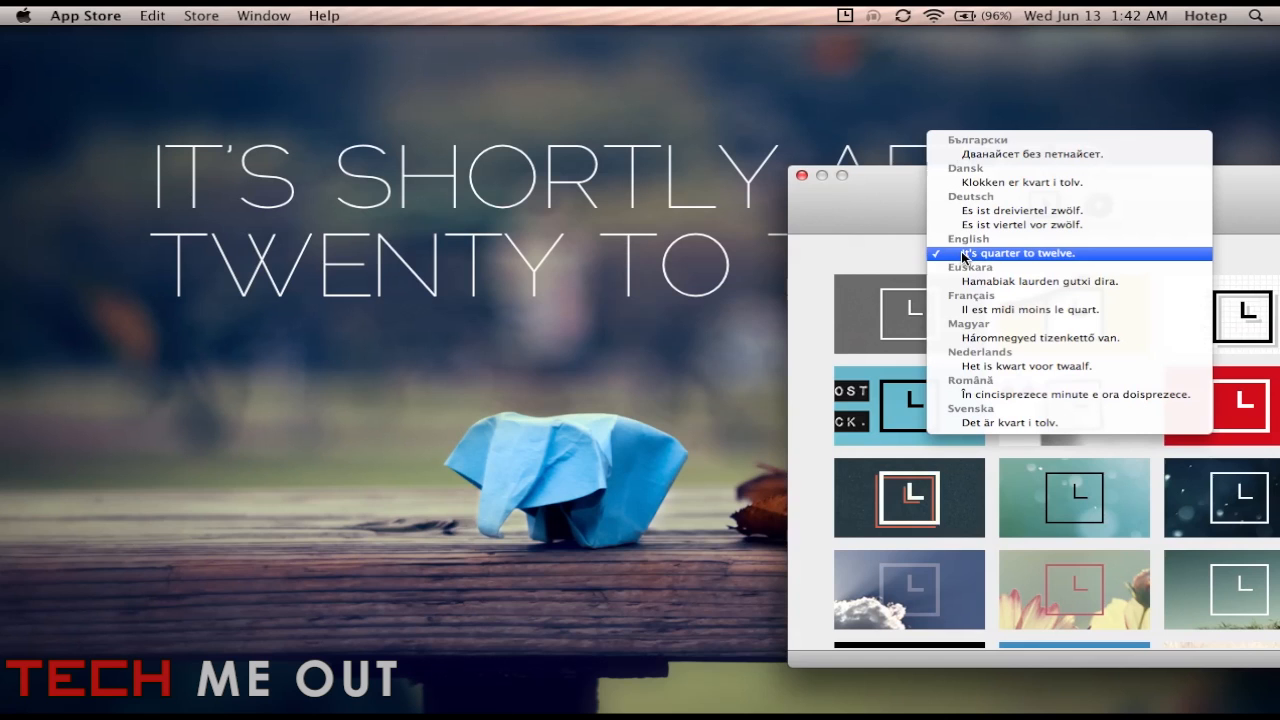
mouse_move(960, 356)
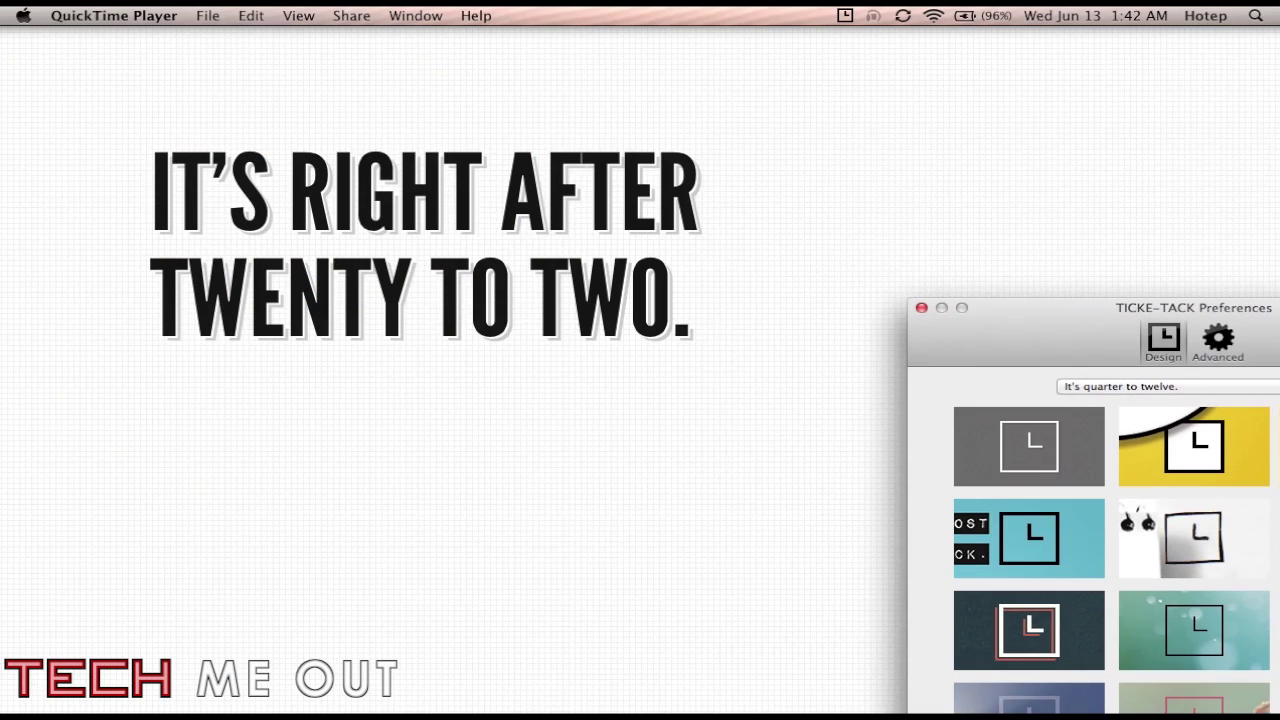
Try the dark snowy night and snowy mountains clock designs, repositioning the window to see them.
drag(1100, 308, 1090, 148)
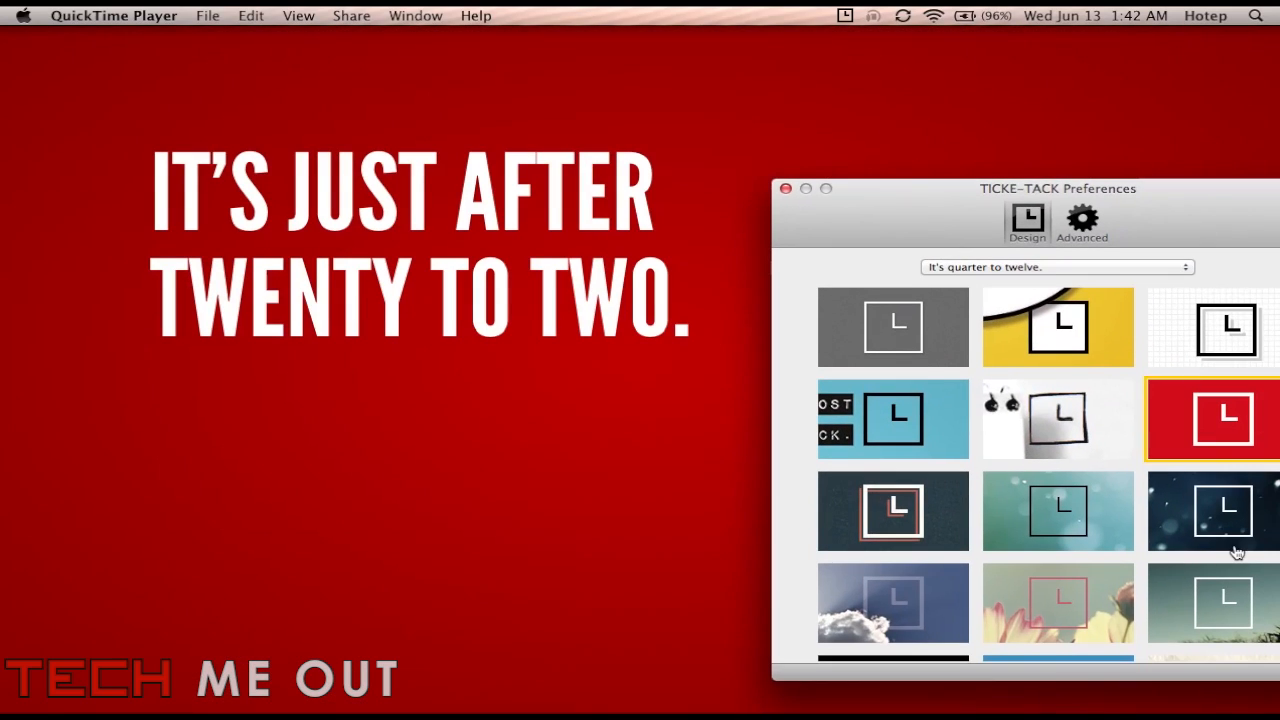
click(1220, 510)
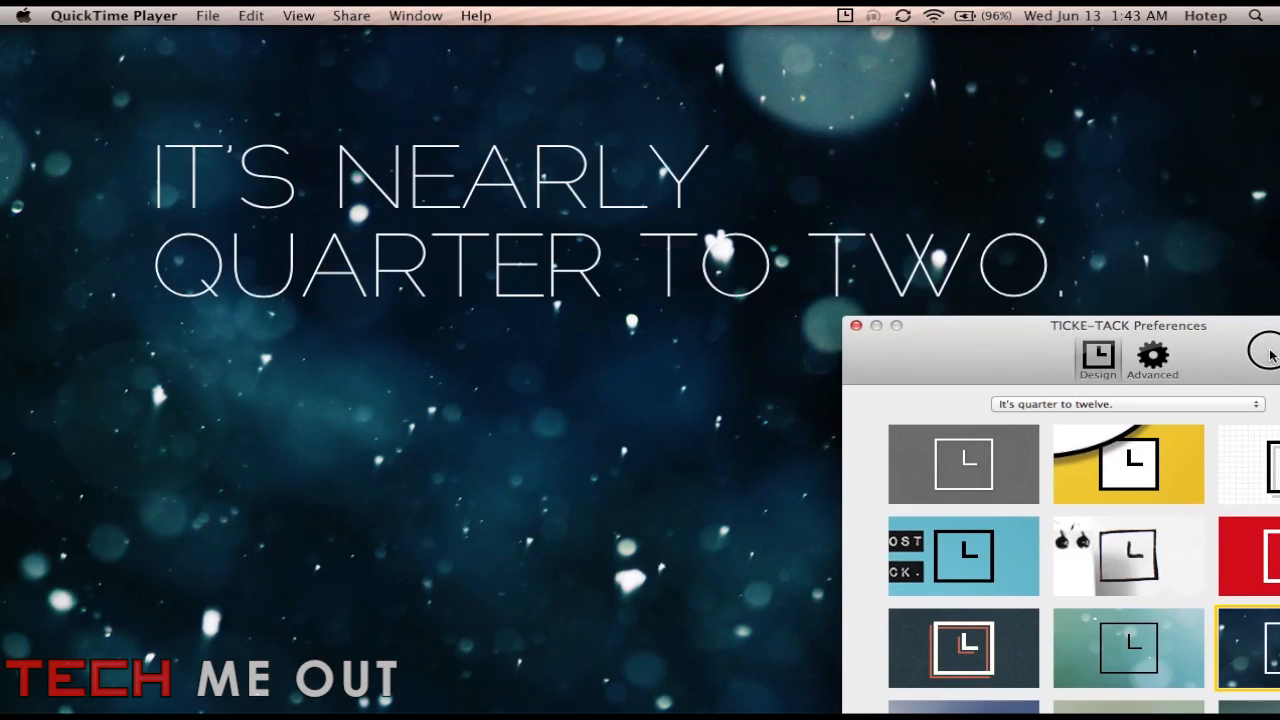
drag(1030, 324, 990, 272)
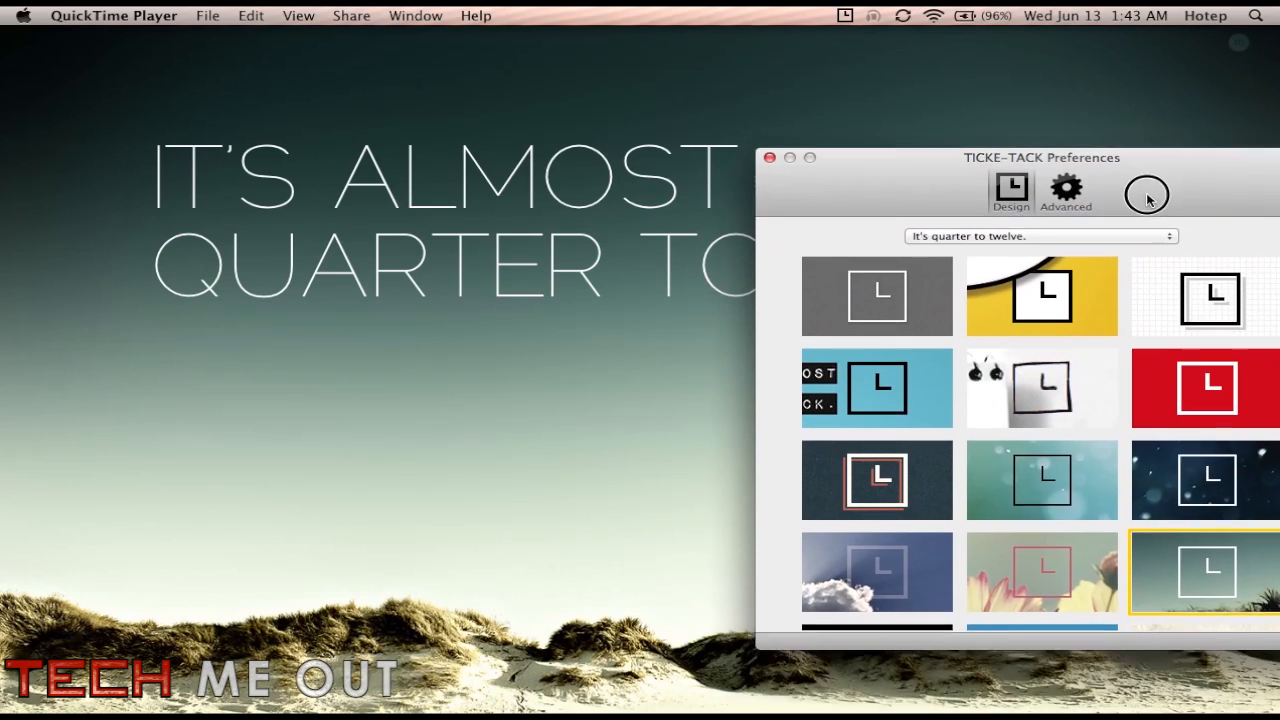
scroll(down, 3)
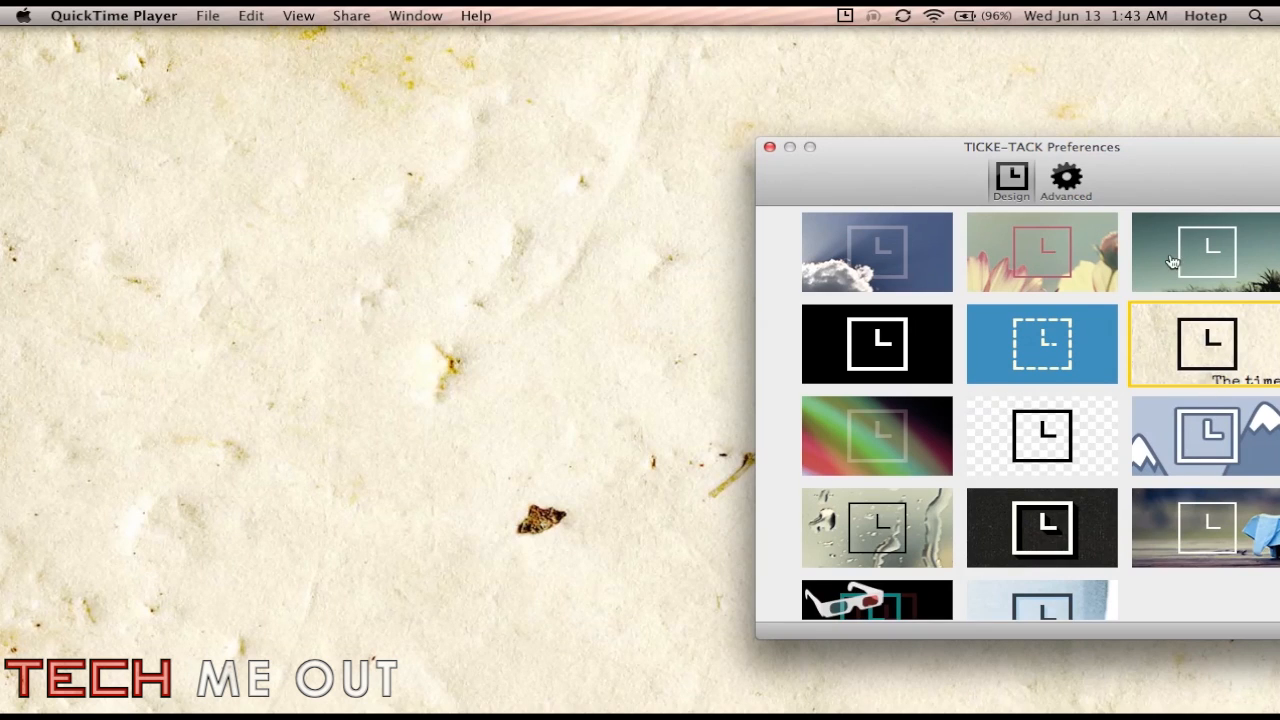
drag(1042, 148, 1032, 250)
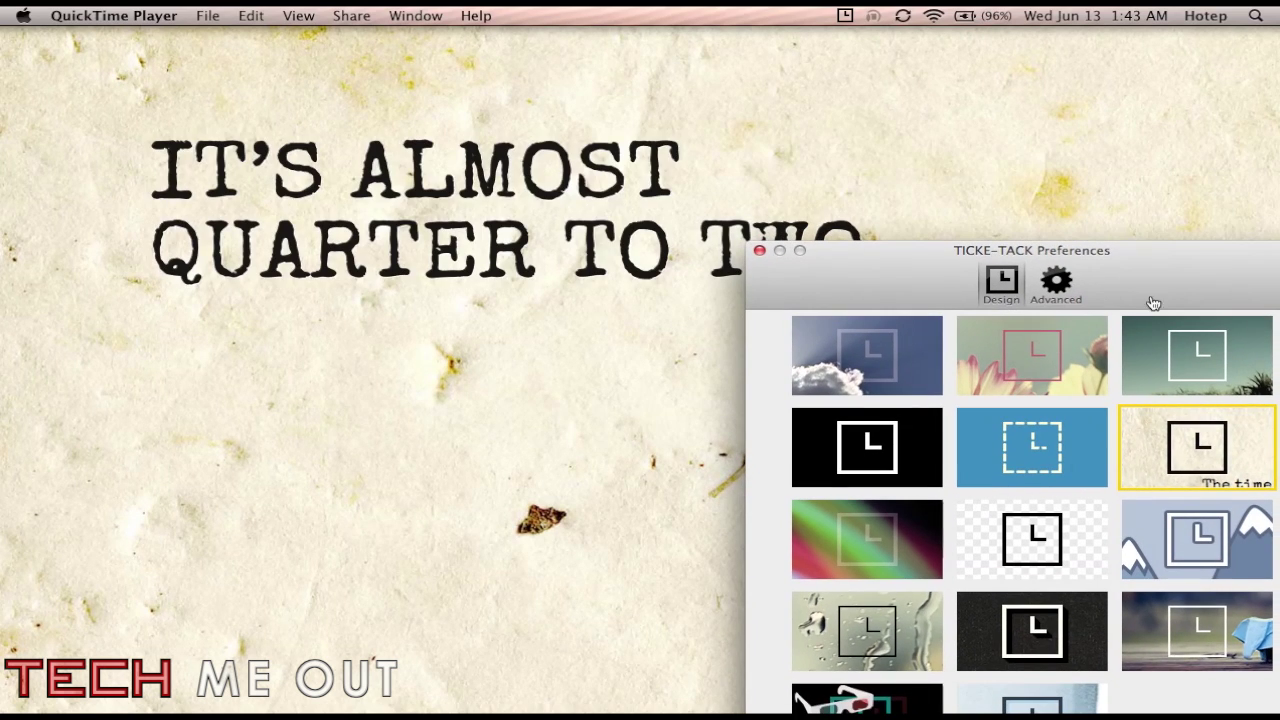
click(1196, 540)
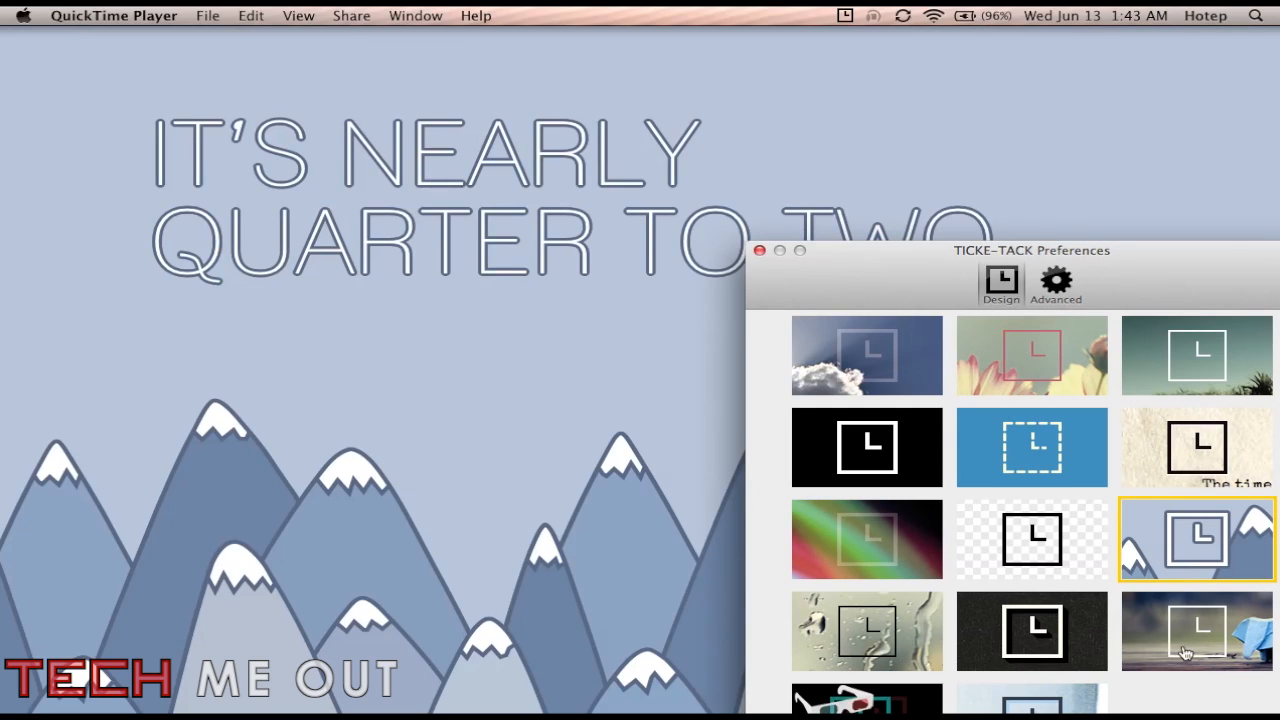
mouse_move(1172, 642)
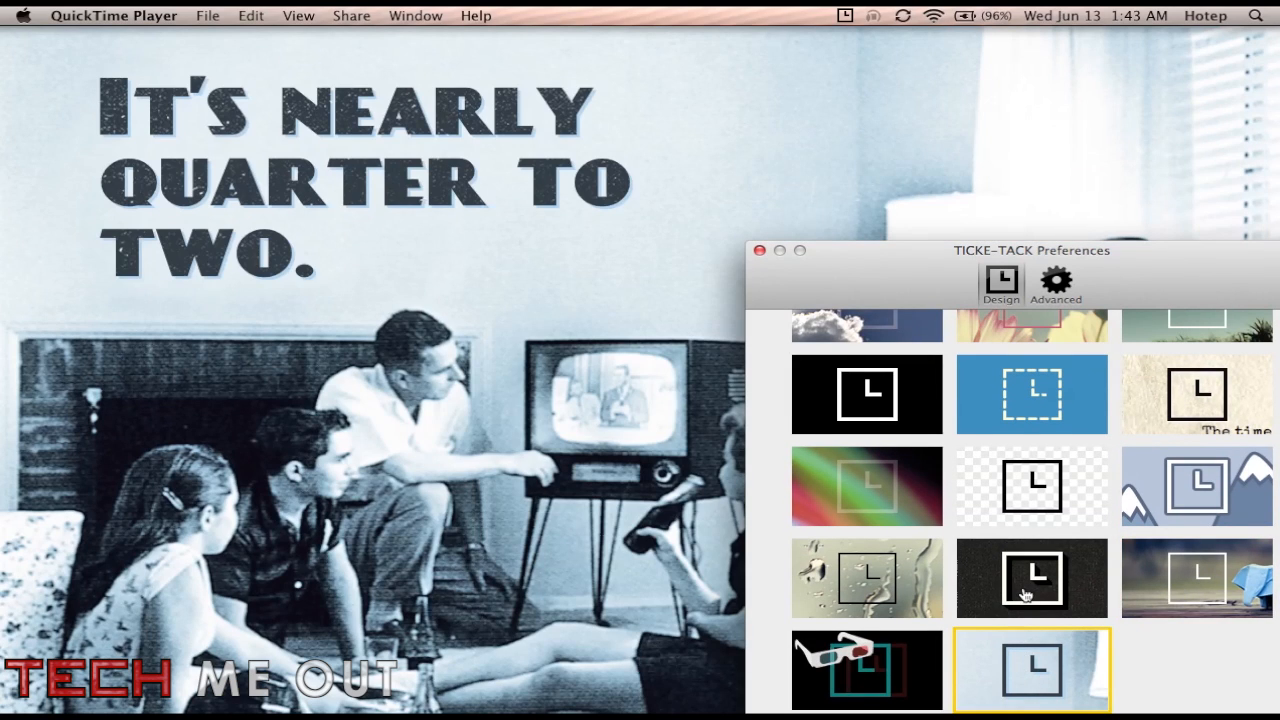
Cycle through chalkboard, rainy window, moon, light-streak, black, clouds and bokeh designs, settling on sandy dunes.
click(1032, 578)
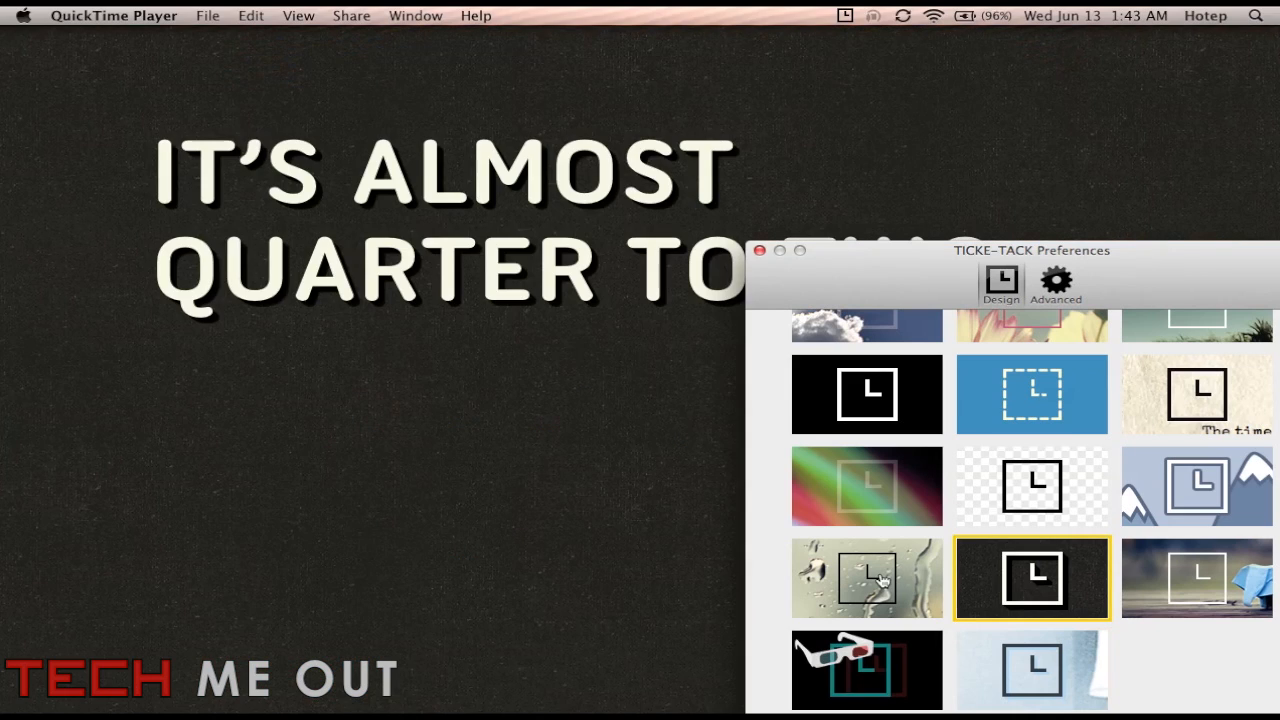
click(866, 578)
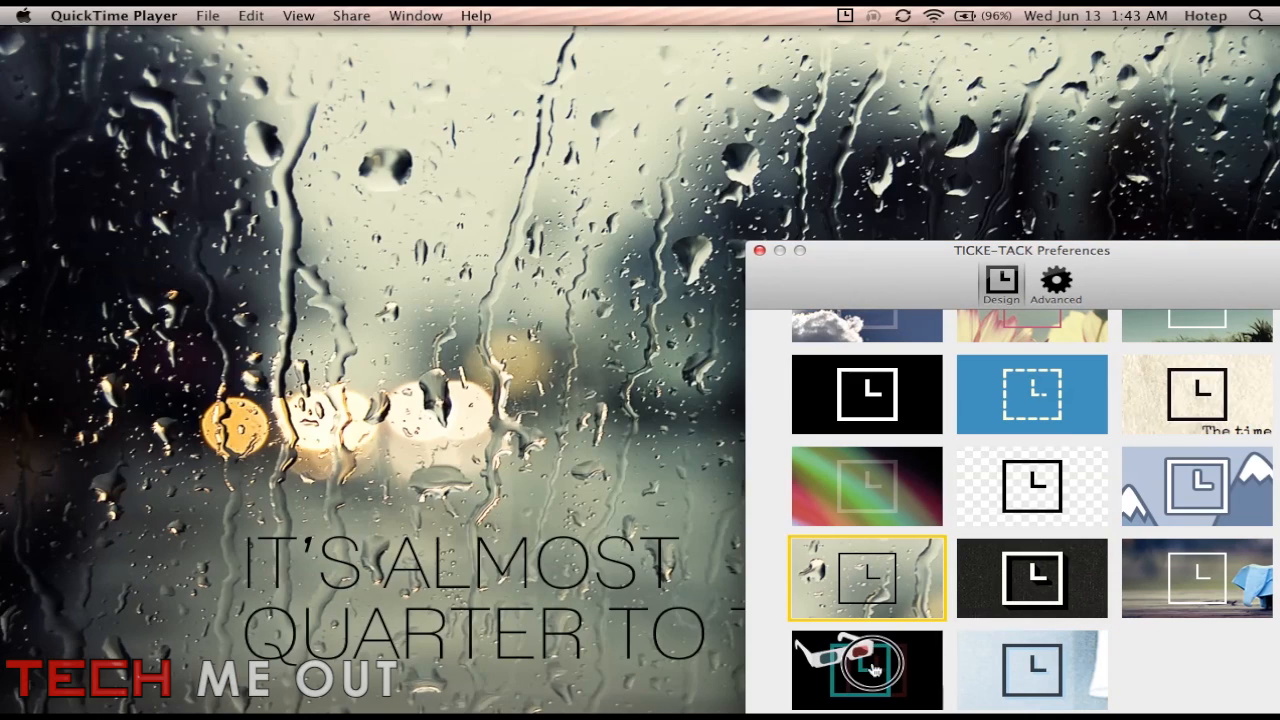
click(866, 668)
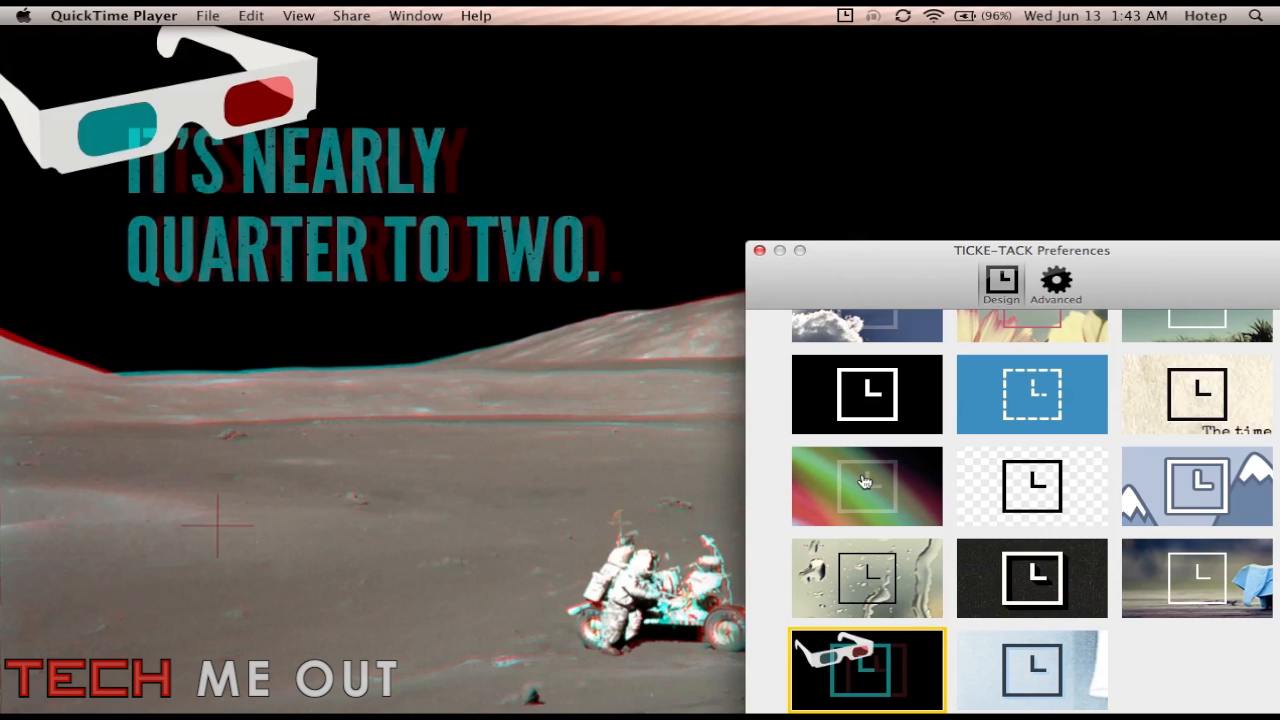
click(868, 486)
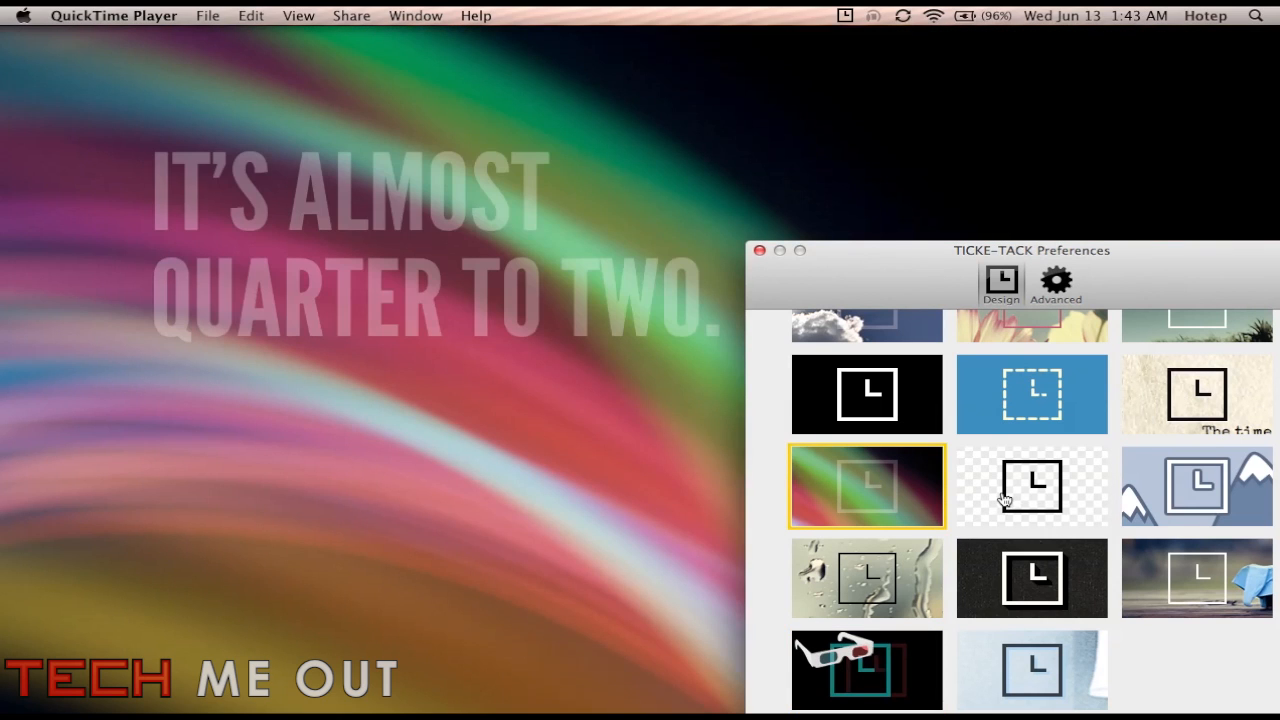
click(1032, 486)
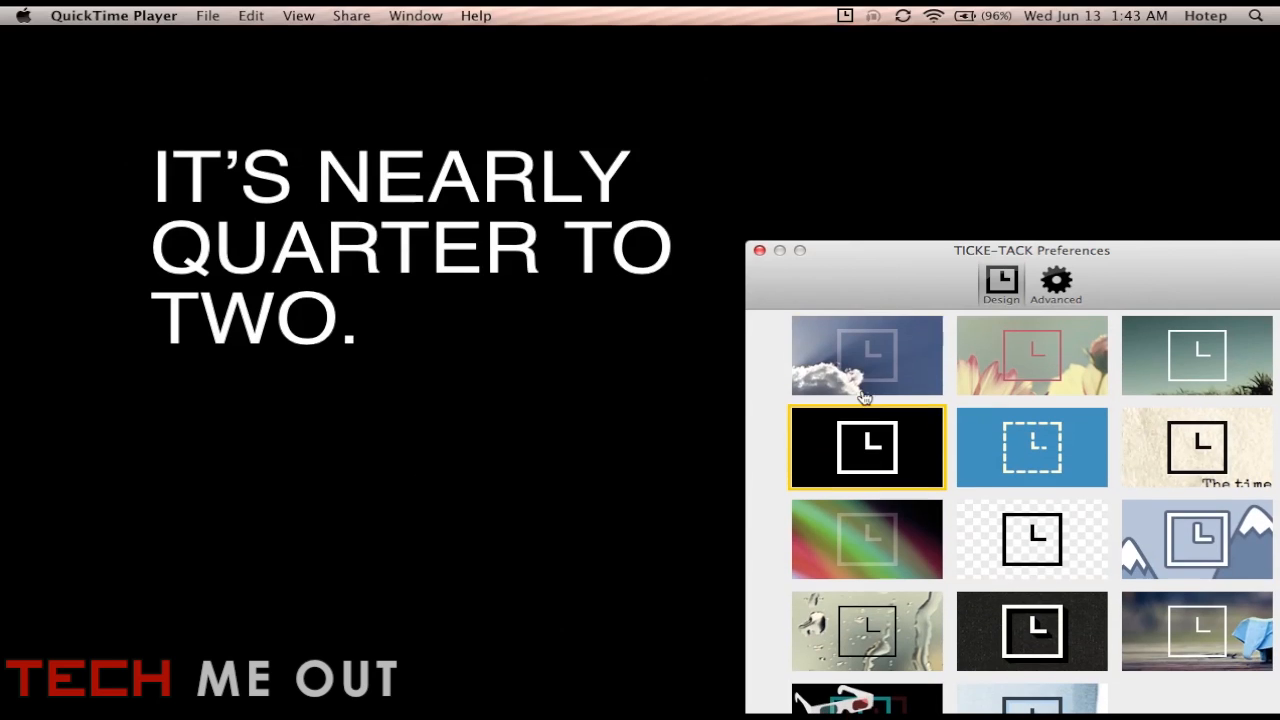
click(866, 356)
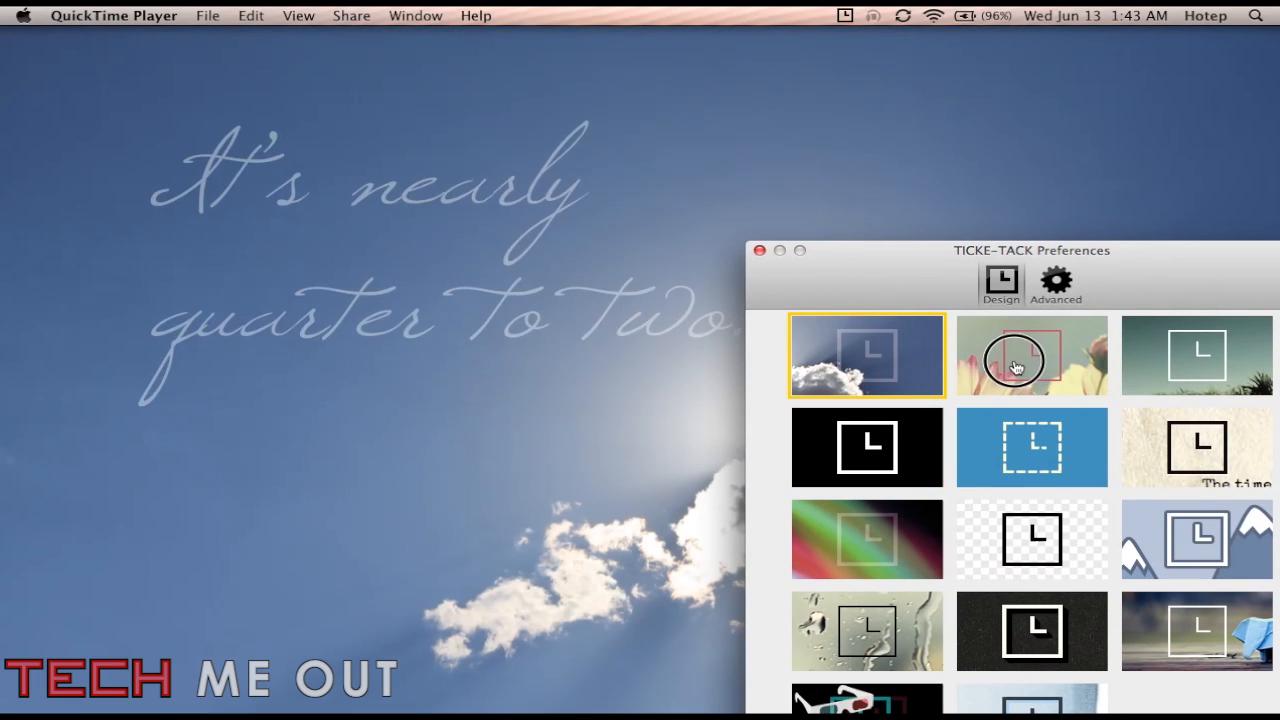
click(1032, 356)
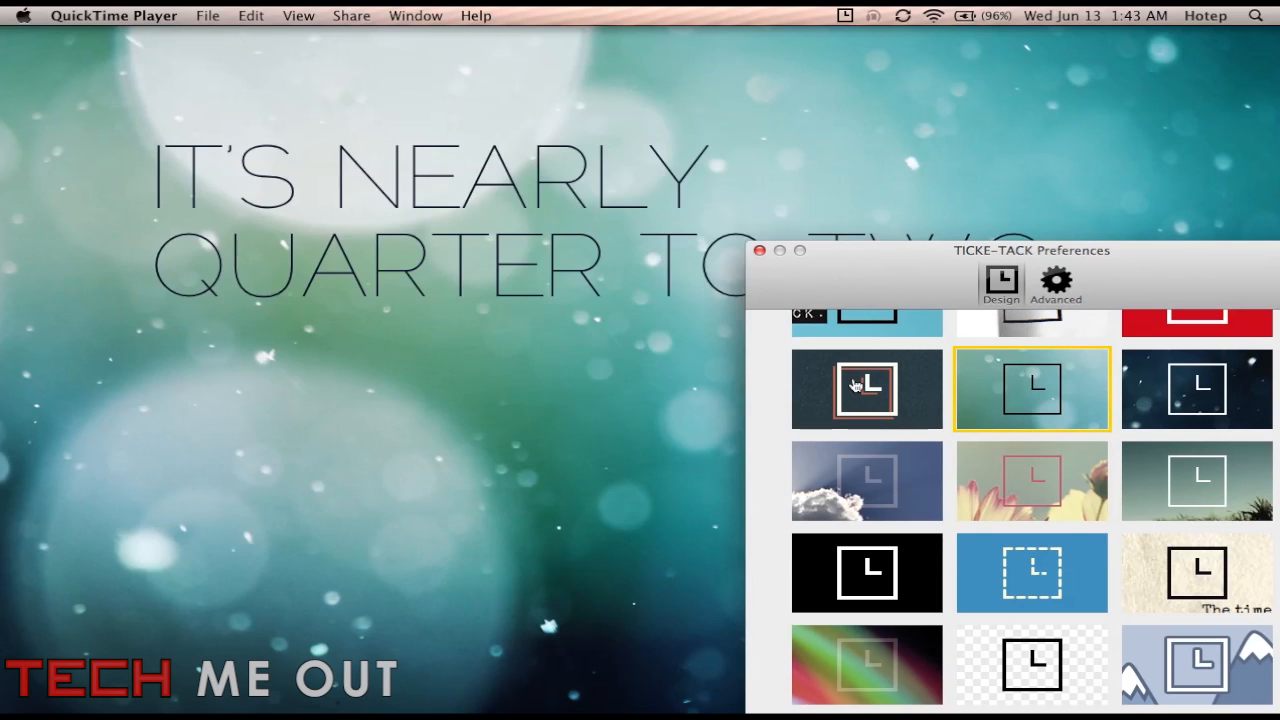
click(866, 388)
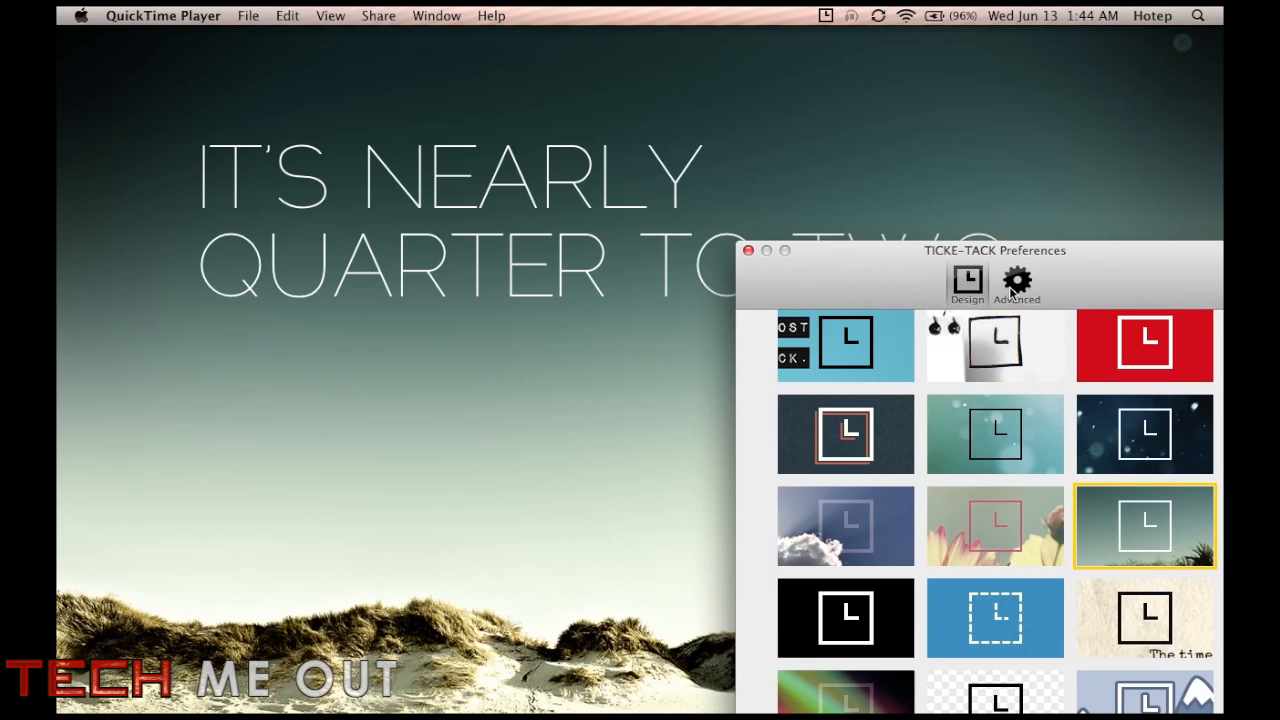
In Advanced settings, try own background image and all-screens clock, then revert to design background on main screen.
click(1016, 284)
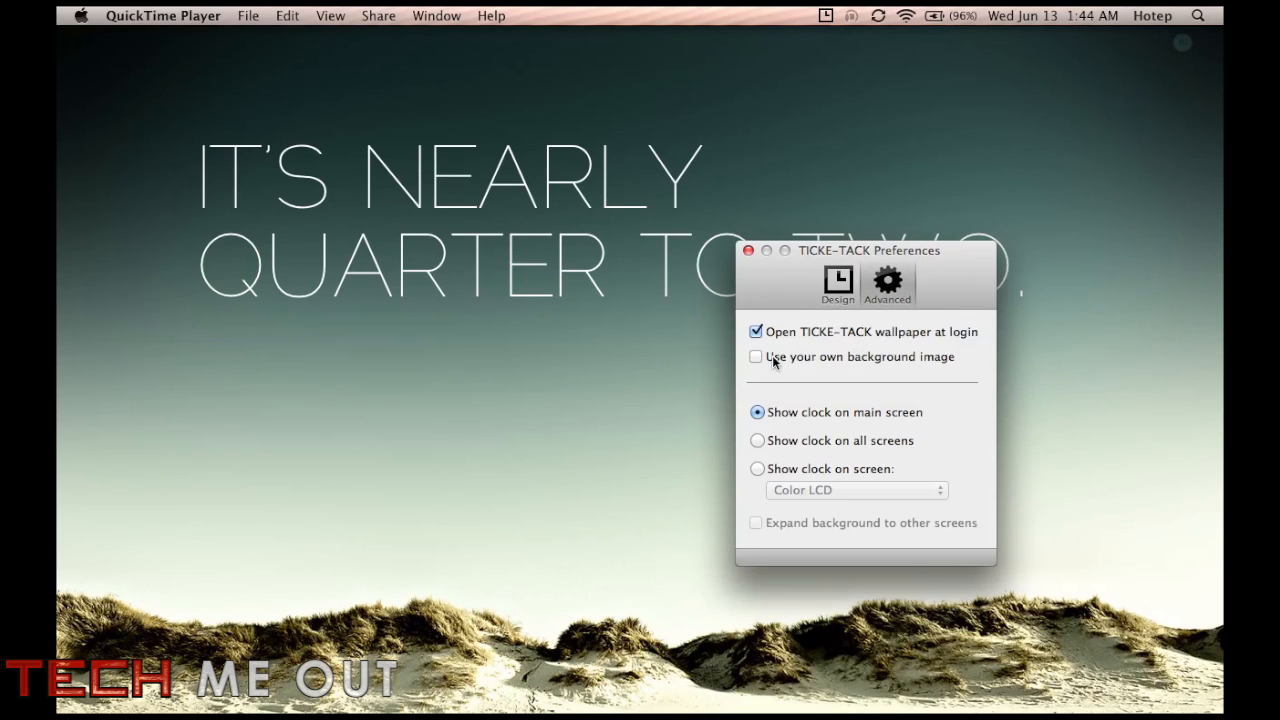
mouse_move(908, 352)
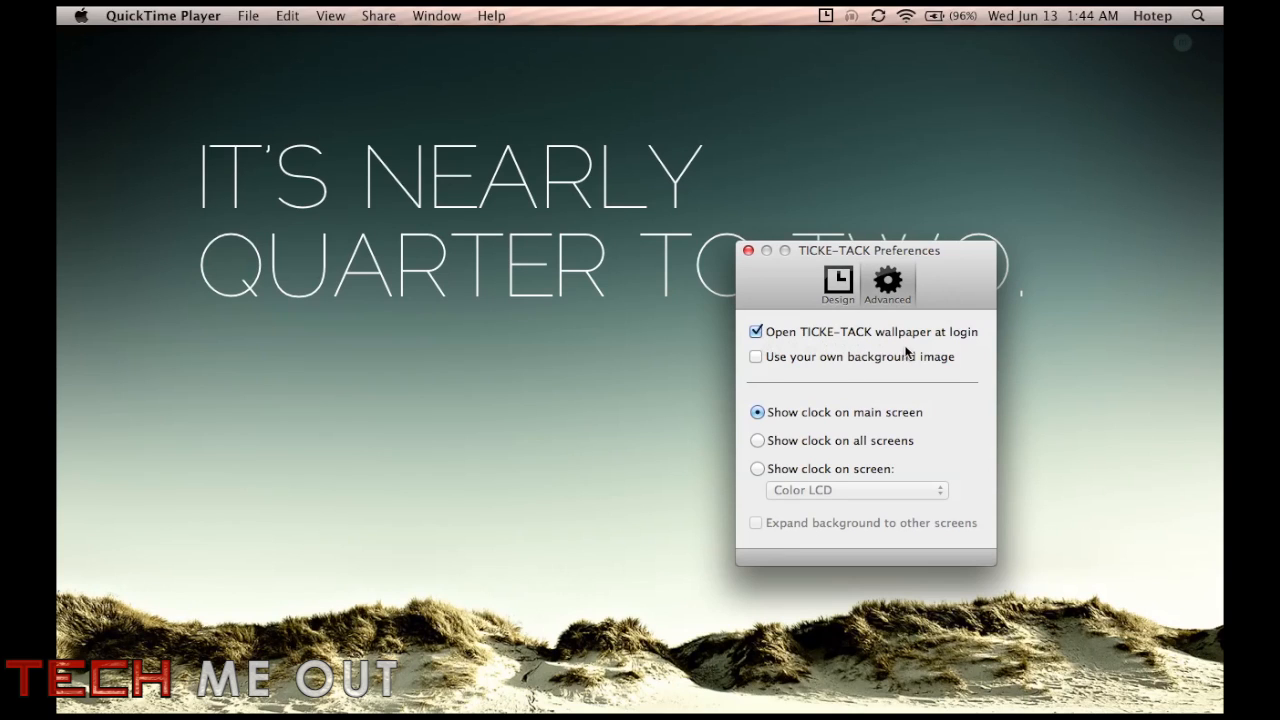
mouse_move(890, 370)
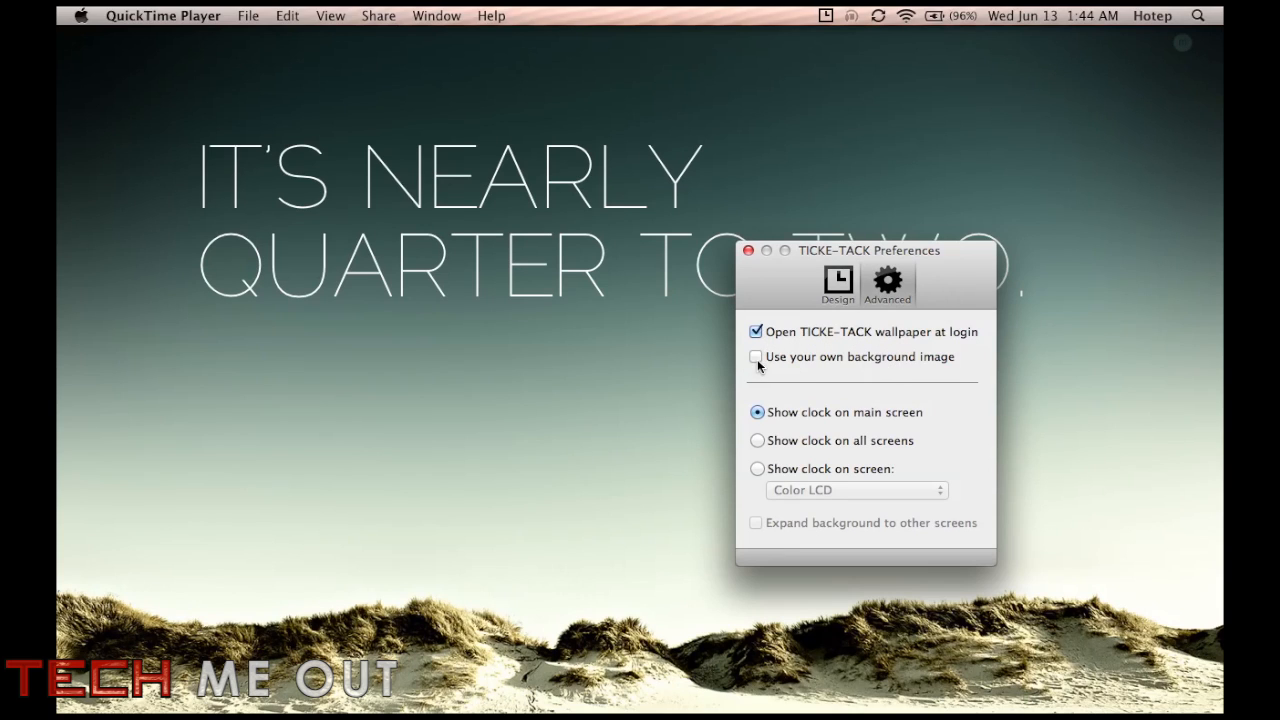
click(756, 356)
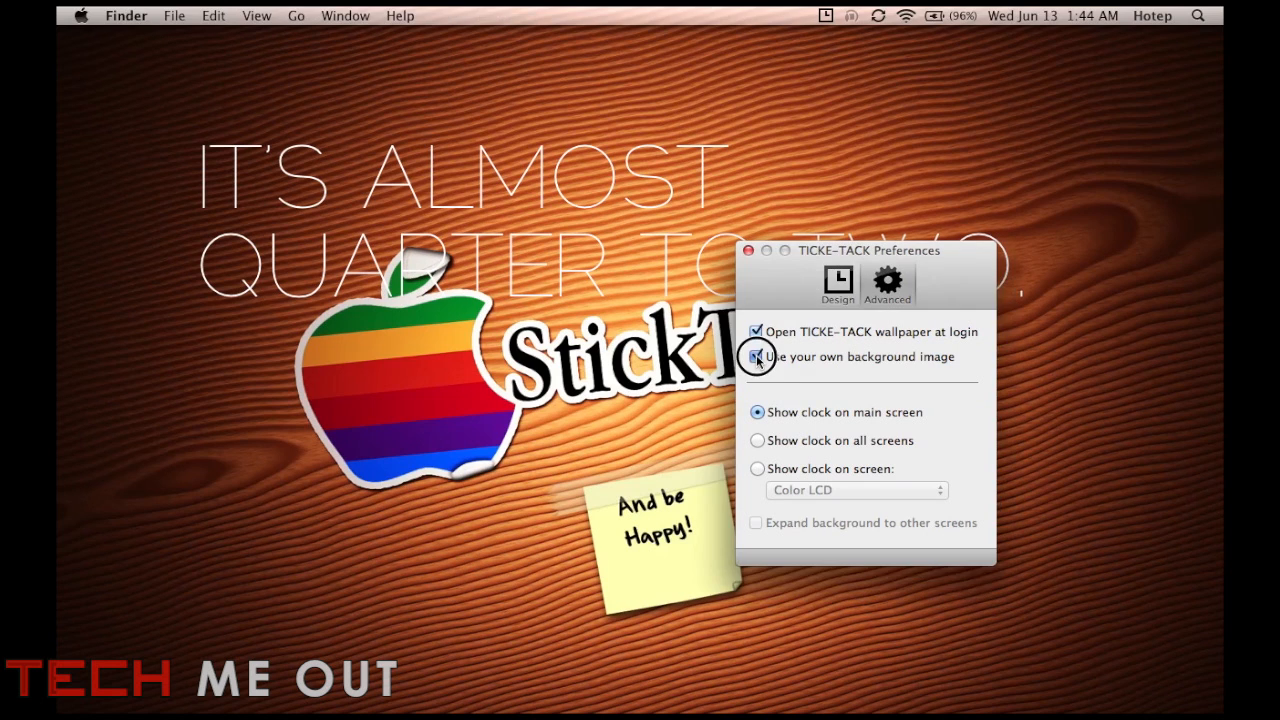
click(756, 356)
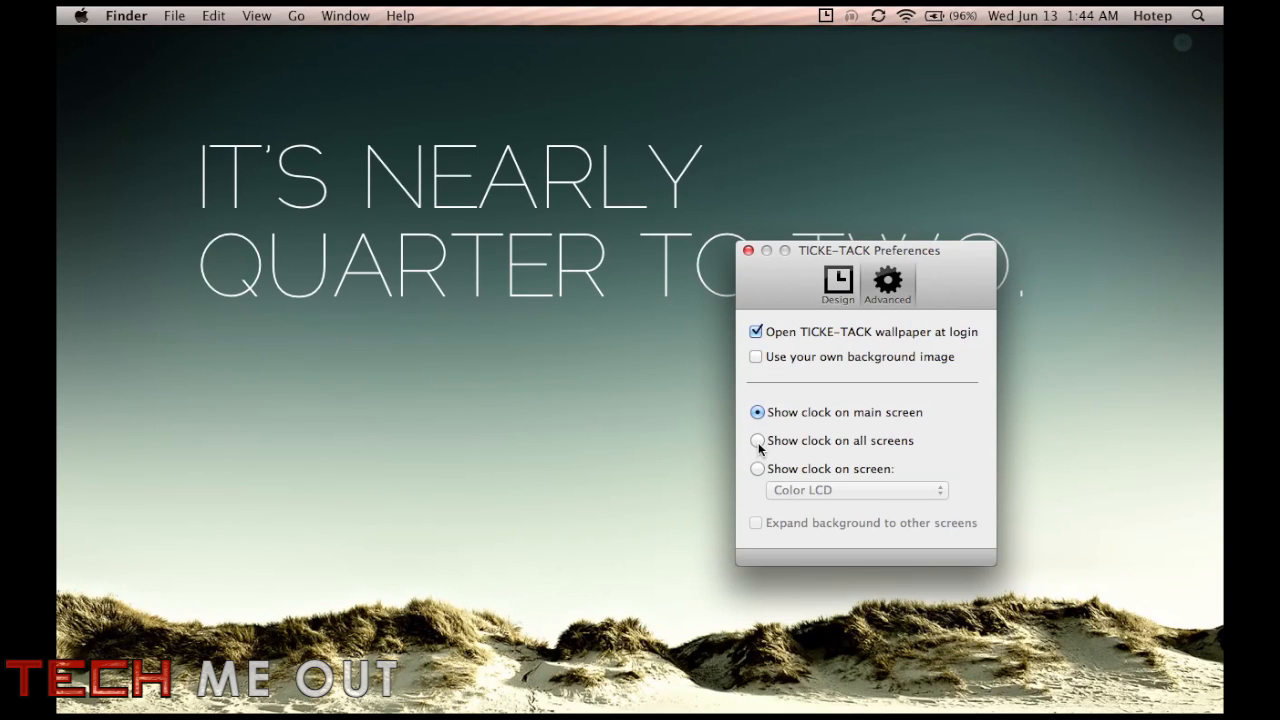
click(756, 440)
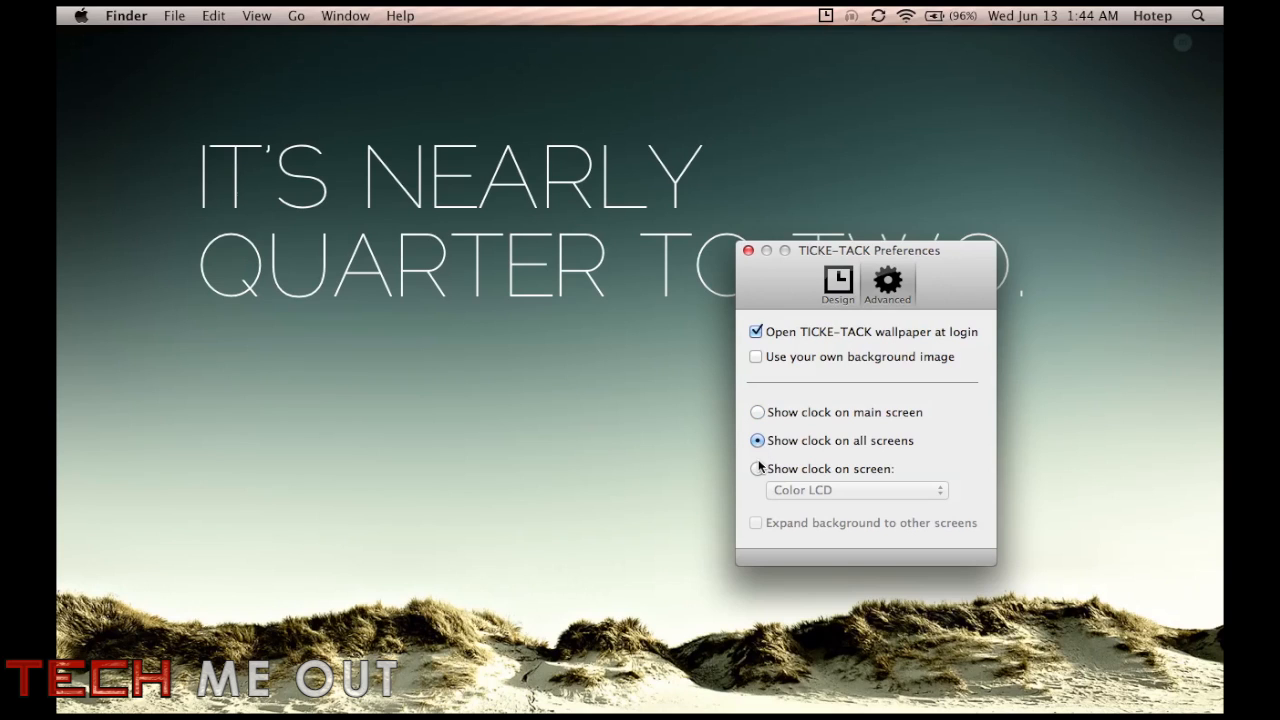
click(756, 412)
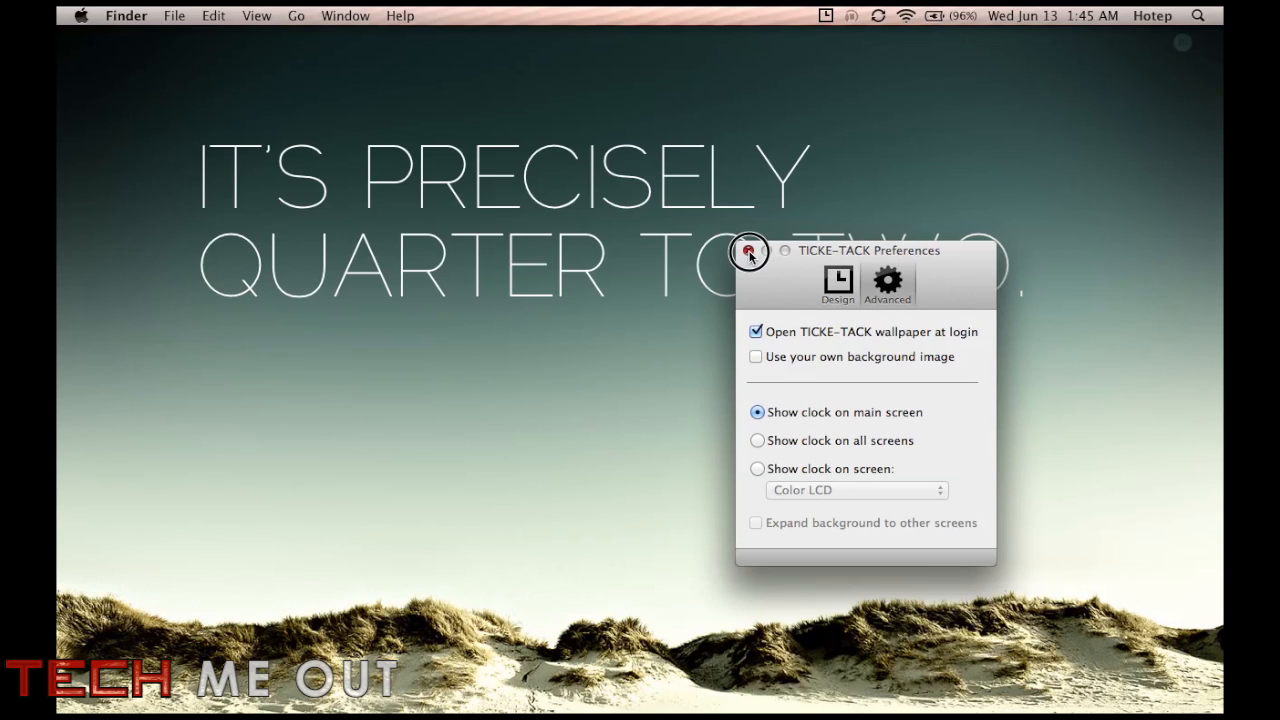
Select TICKE-TACK as the screen saver in Desktop & Screen Saver and preview it full screen.
click(748, 252)
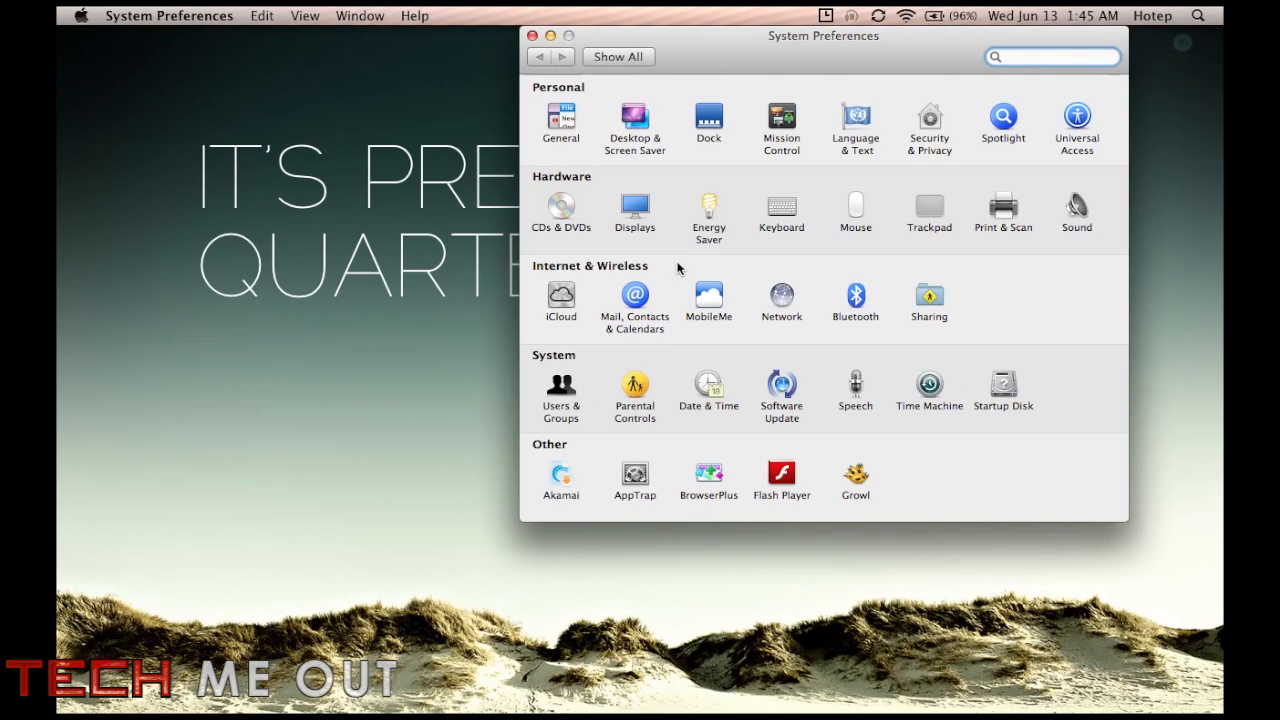
click(634, 120)
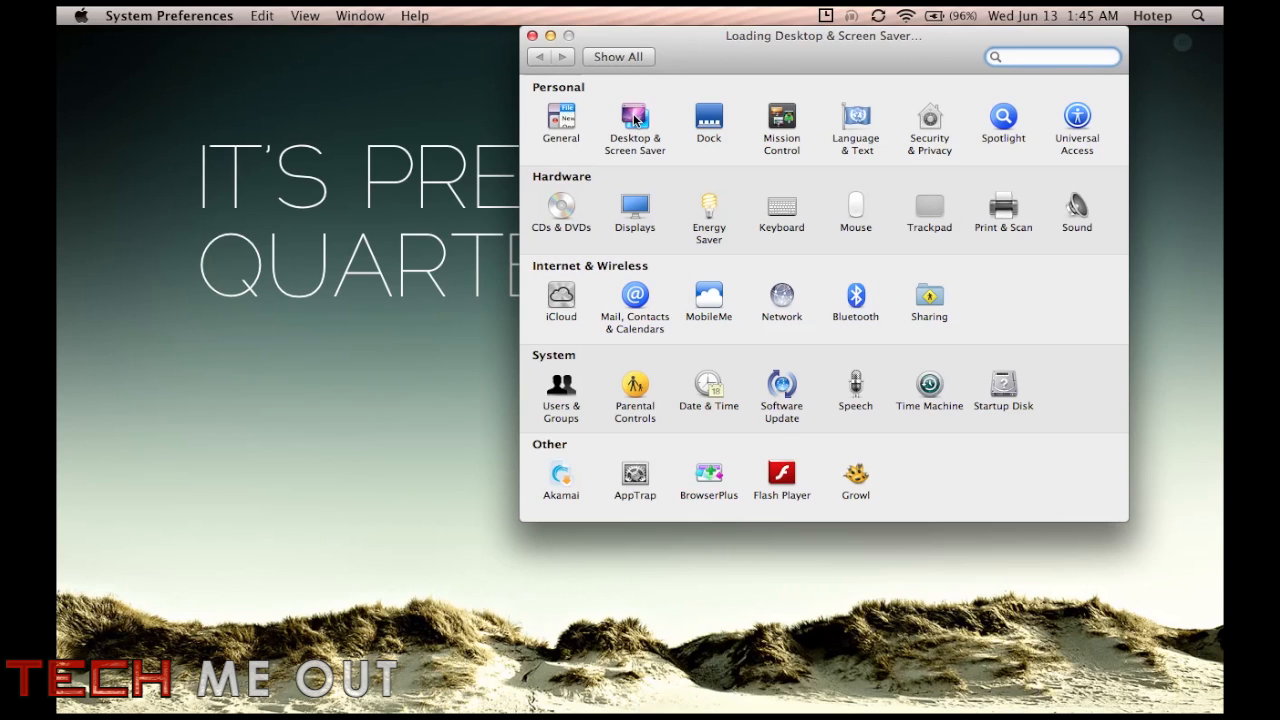
click(634, 120)
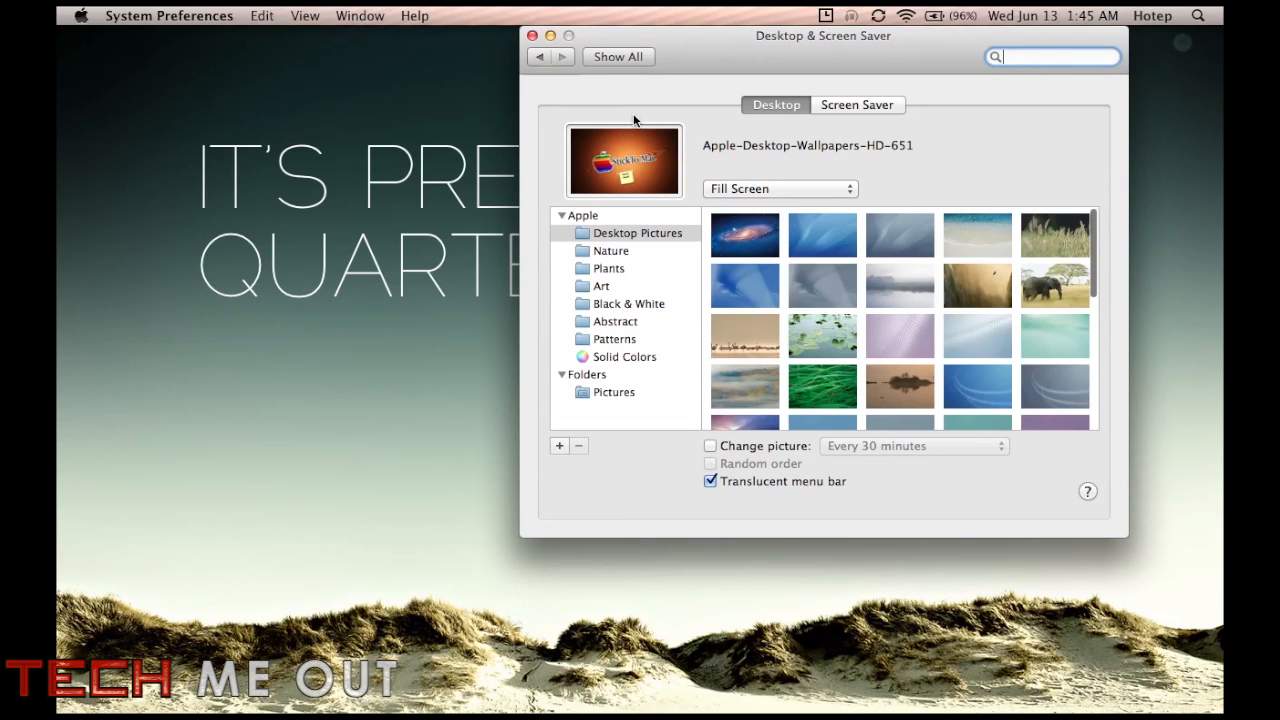
click(856, 104)
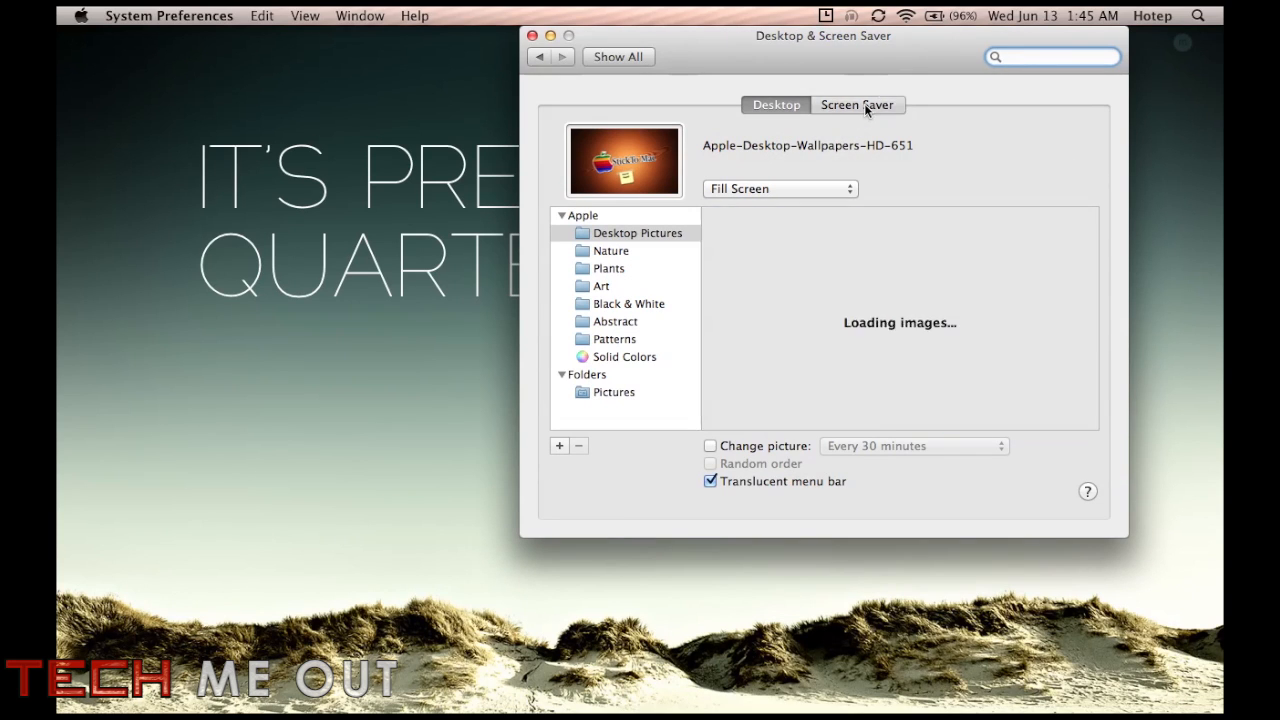
click(856, 104)
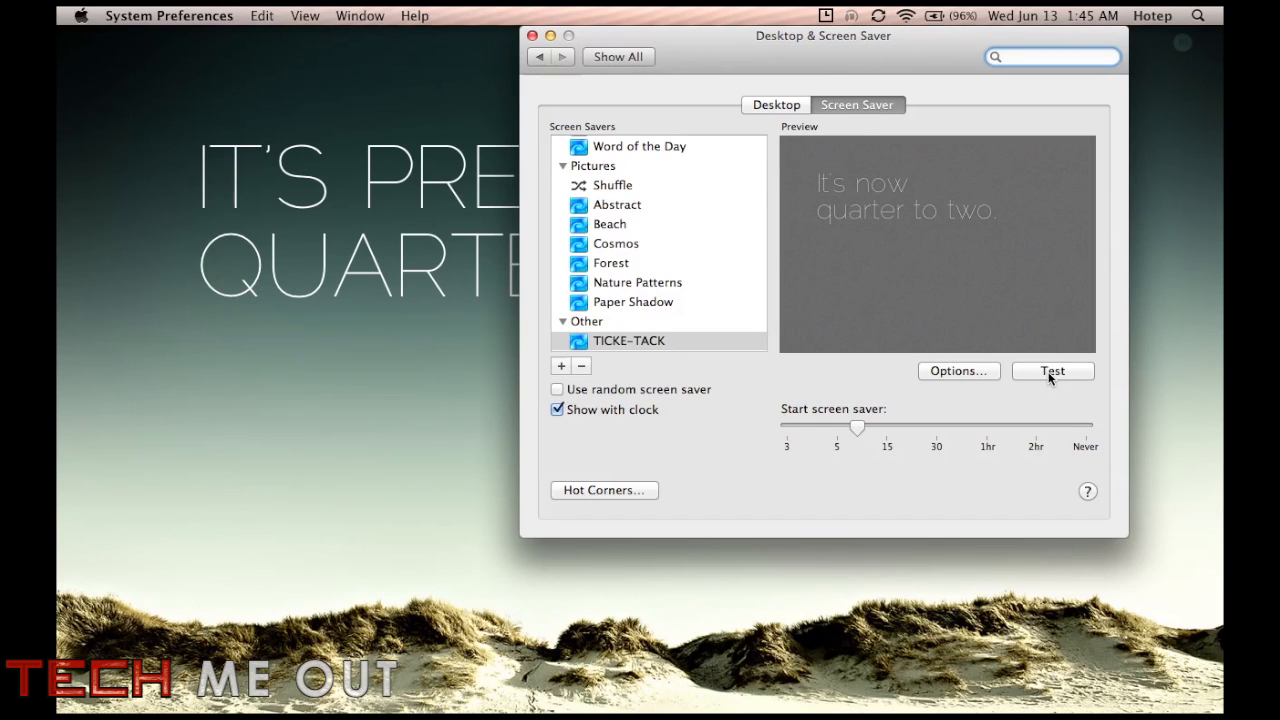
click(1052, 370)
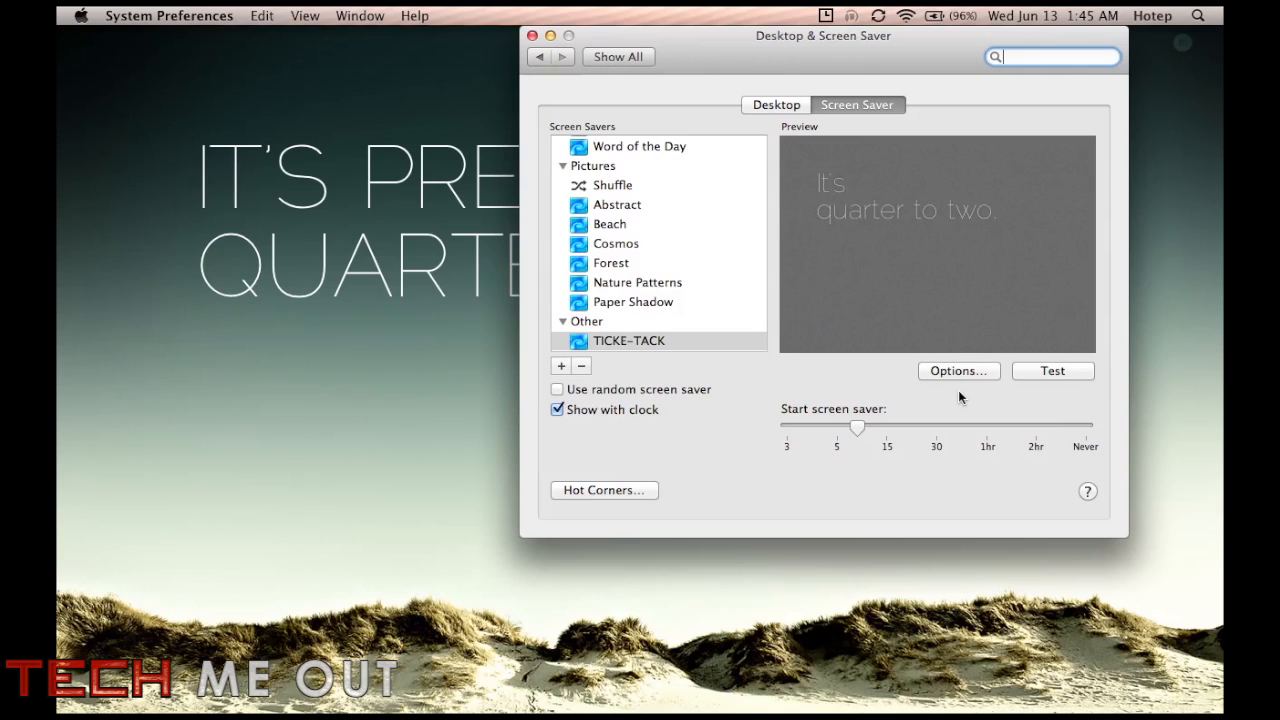
Choose the dark starry night design in the TICKE-TACK screen saver options and confirm.
click(956, 370)
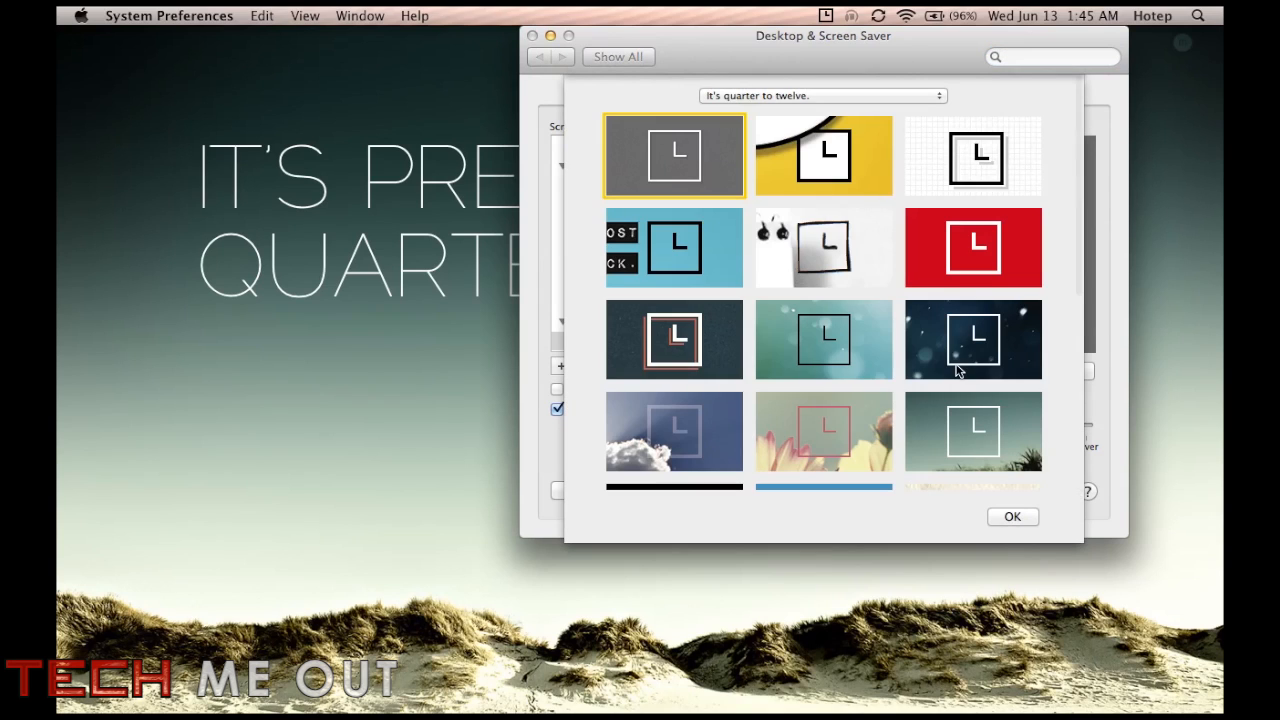
scroll(down, 3)
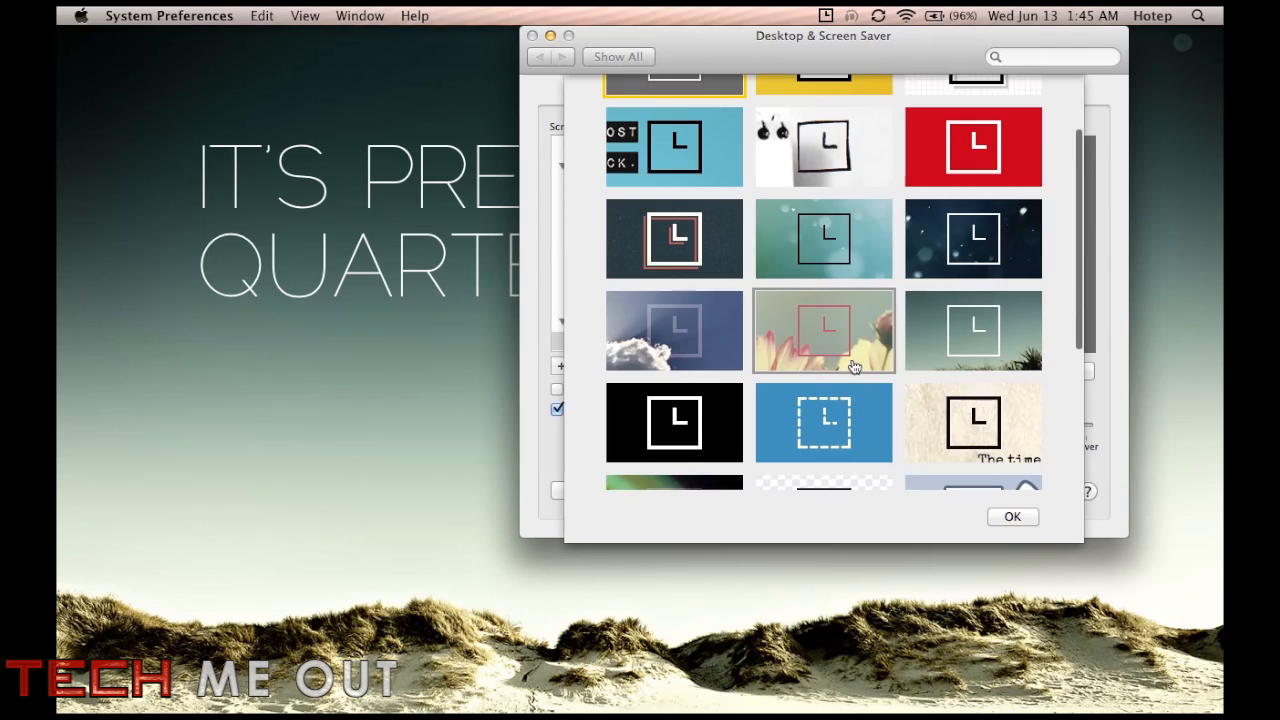
click(972, 238)
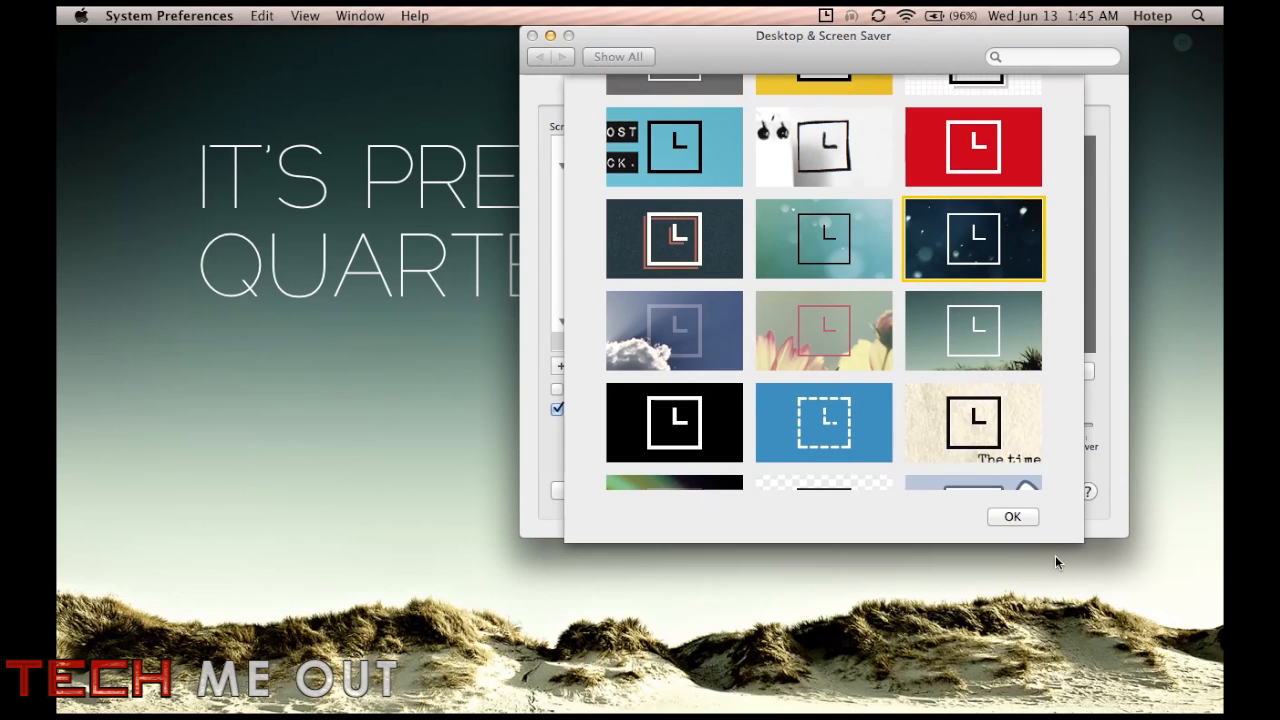
click(1012, 516)
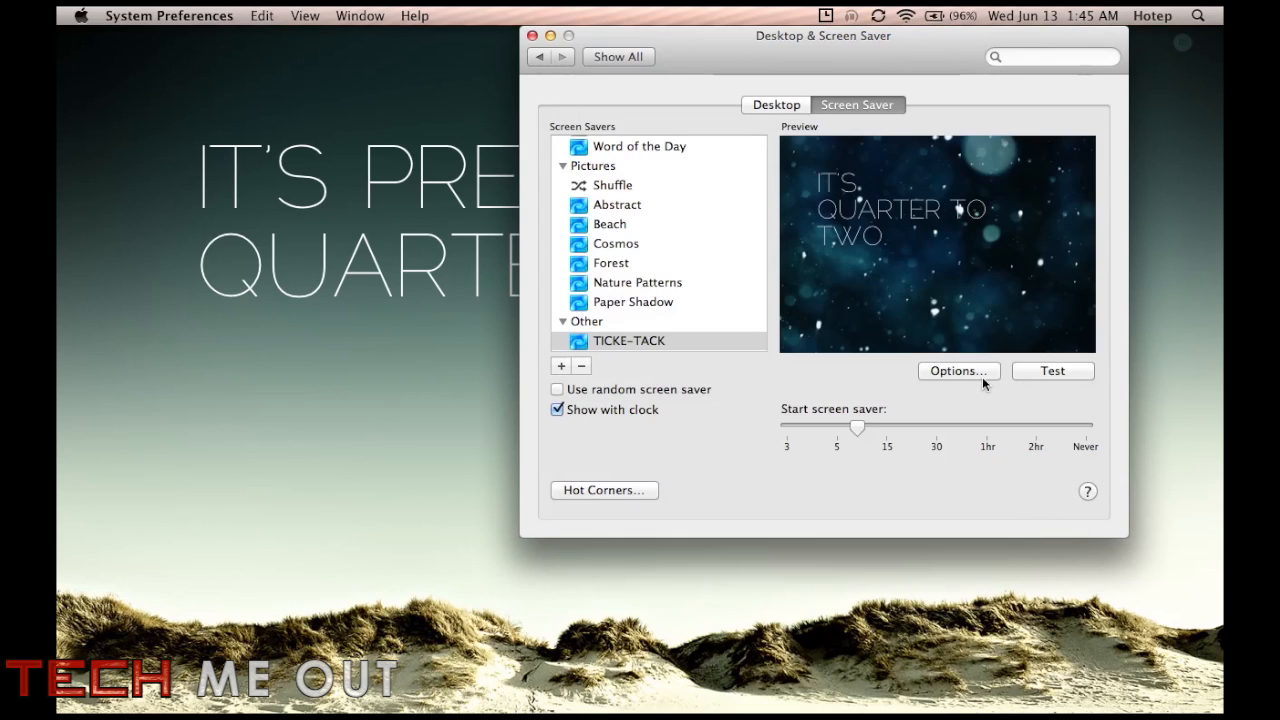
mouse_move(704, 148)
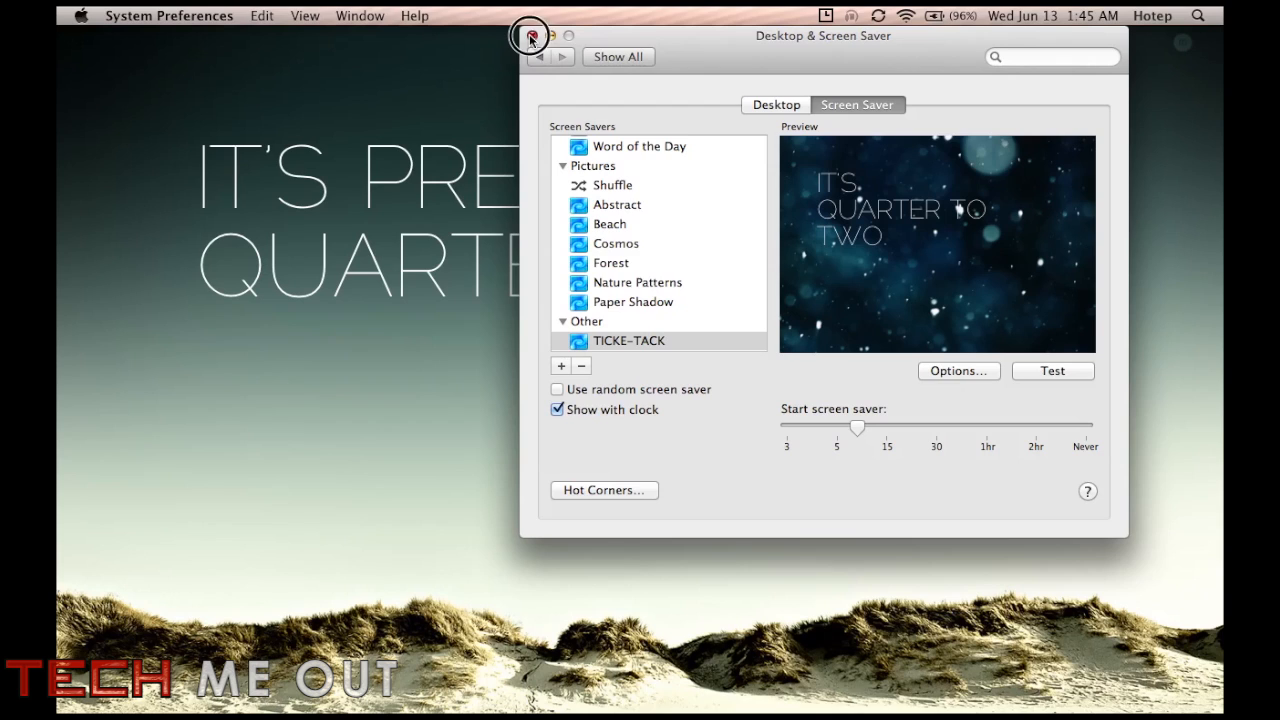
Close System Preferences, leaving the dunes word clock on the desktop, and show QuickTime's recording menu.
click(532, 36)
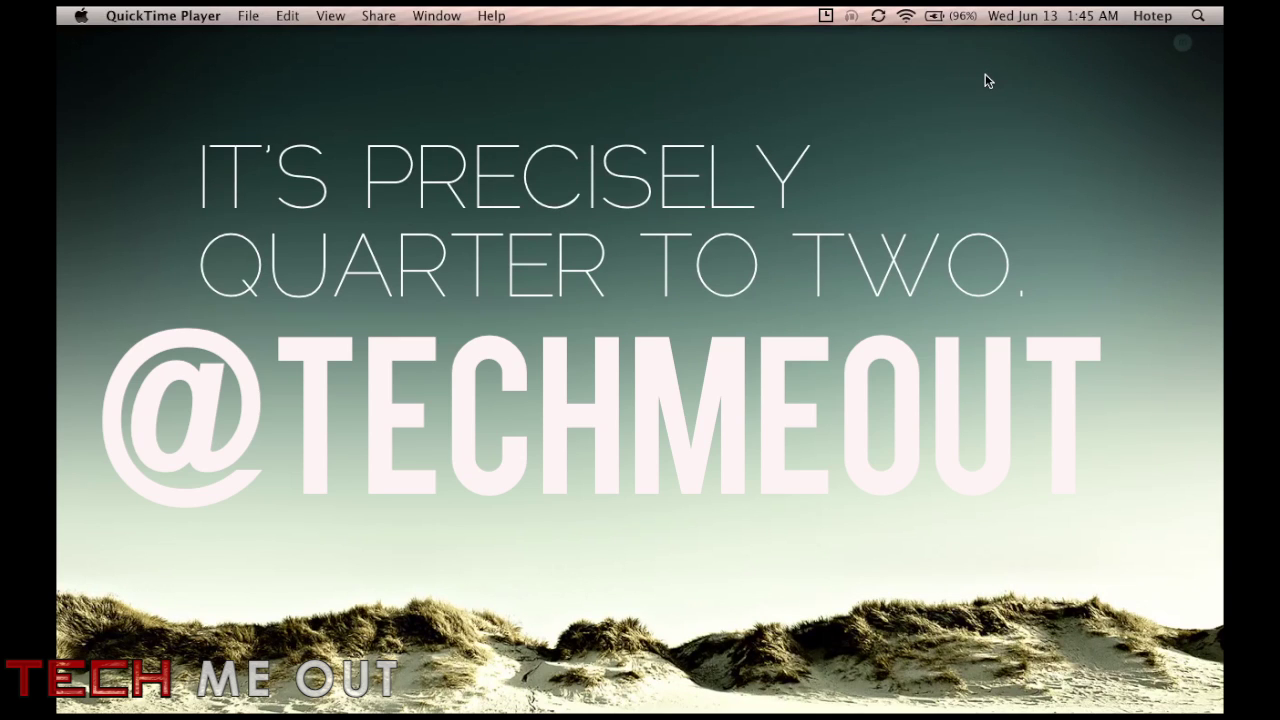
mouse_move(1124, 244)
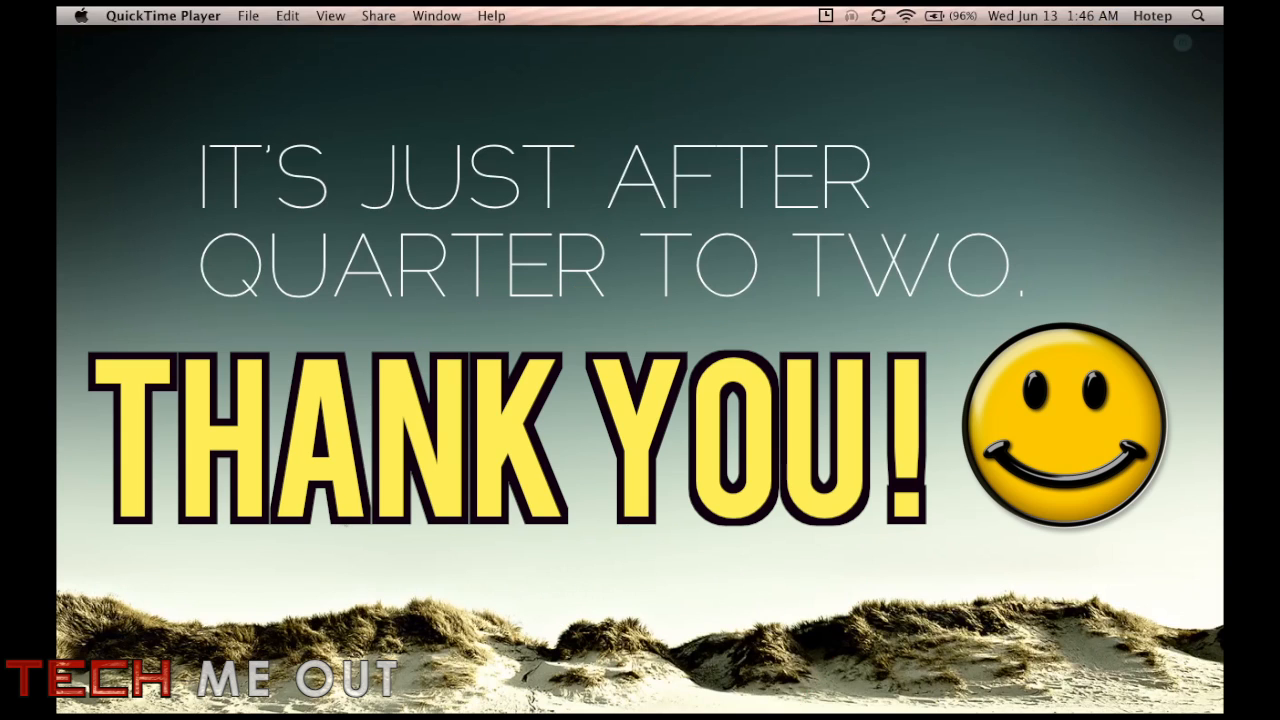
mouse_move(312, 520)
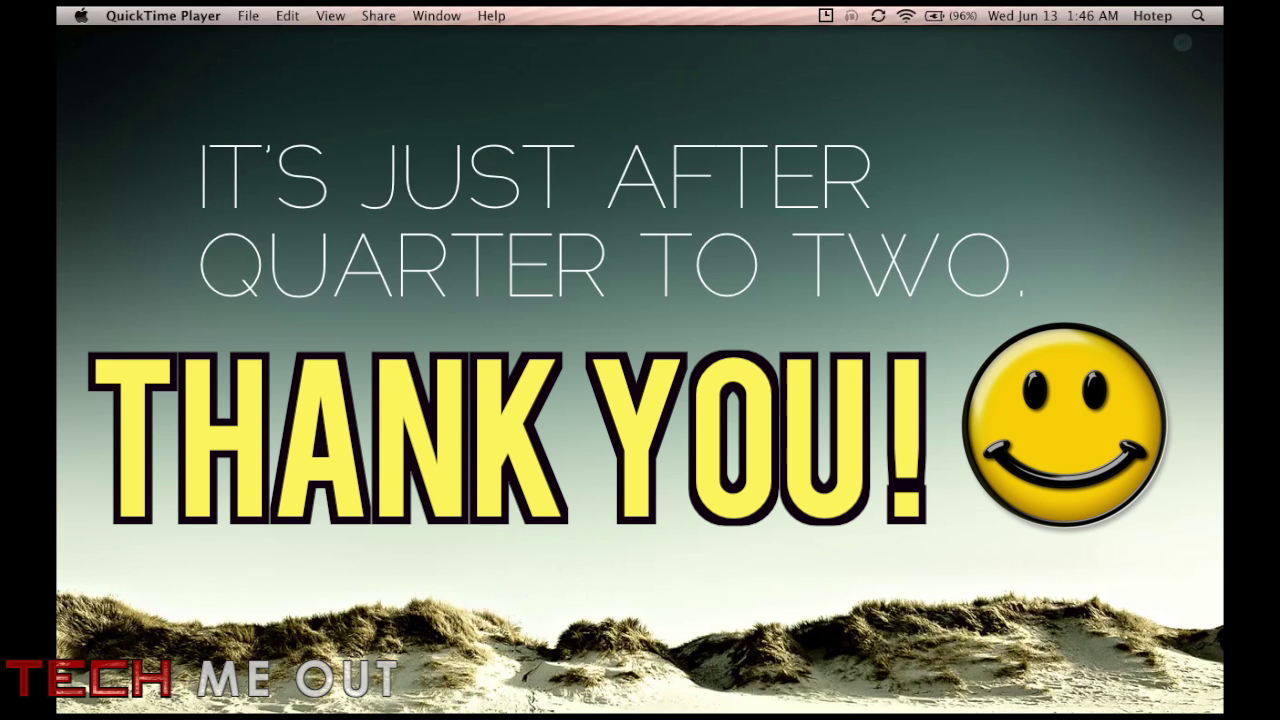
mouse_move(1050, 94)
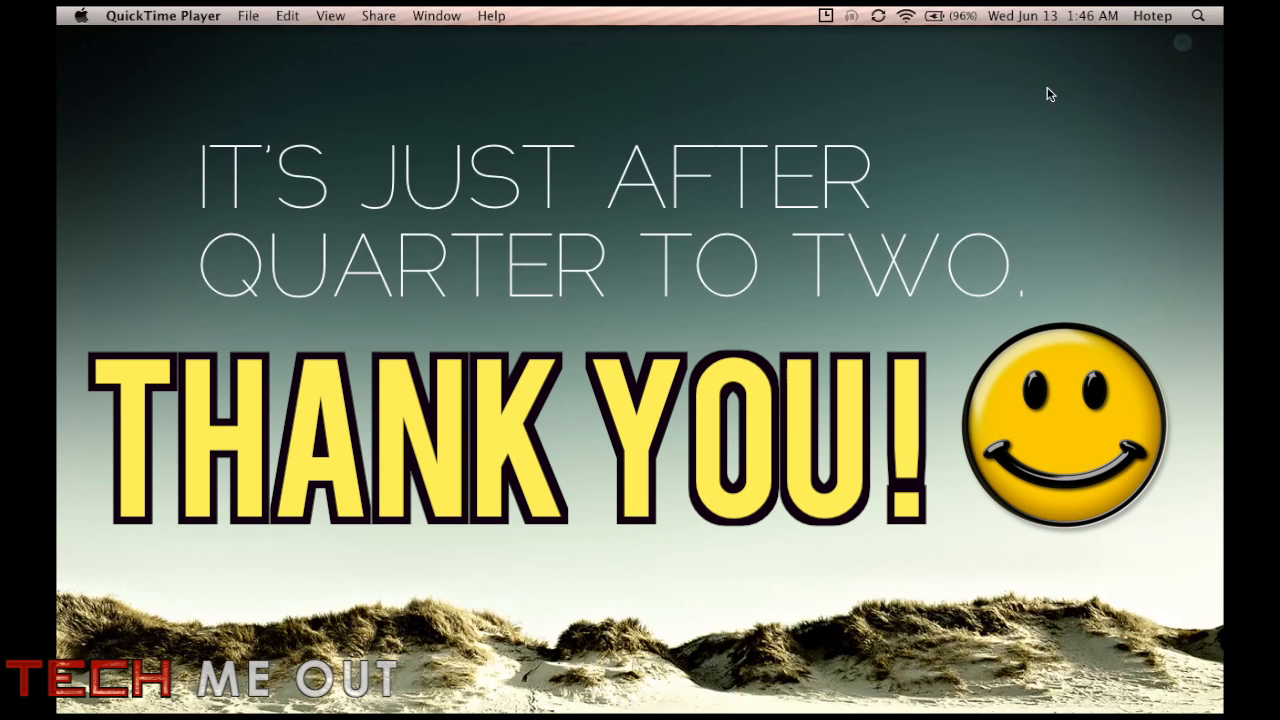
click(1182, 44)
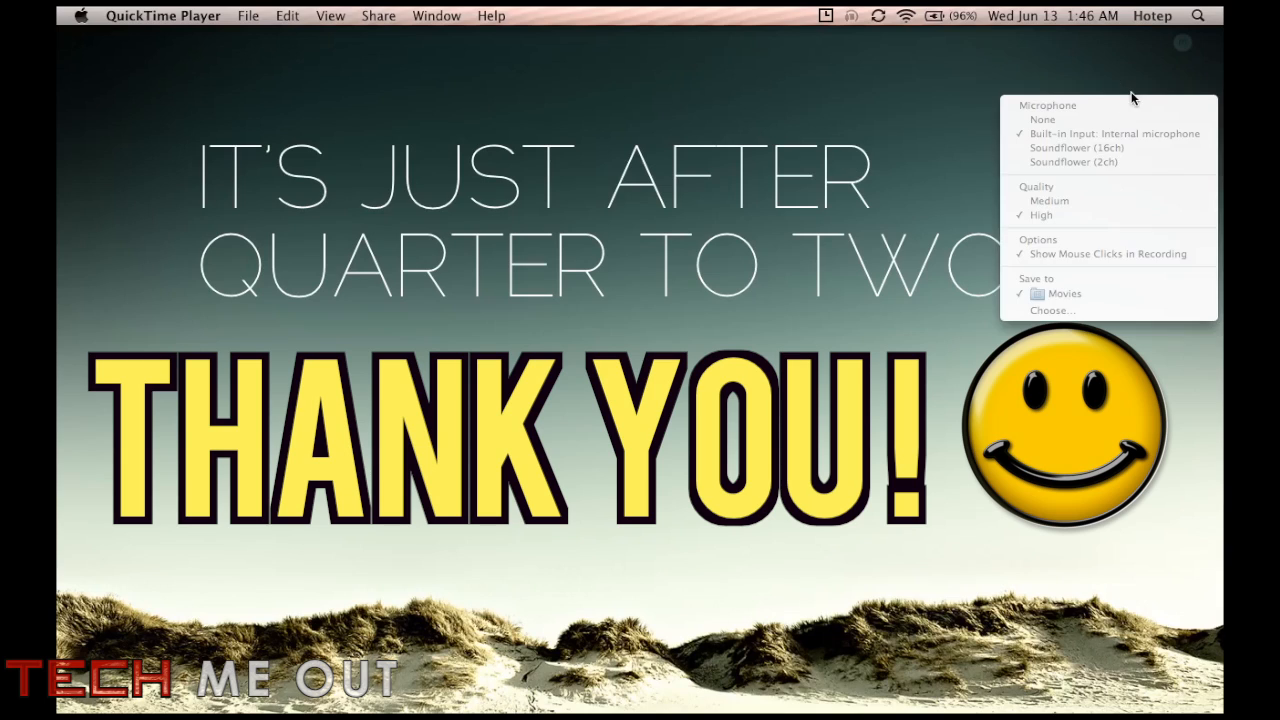